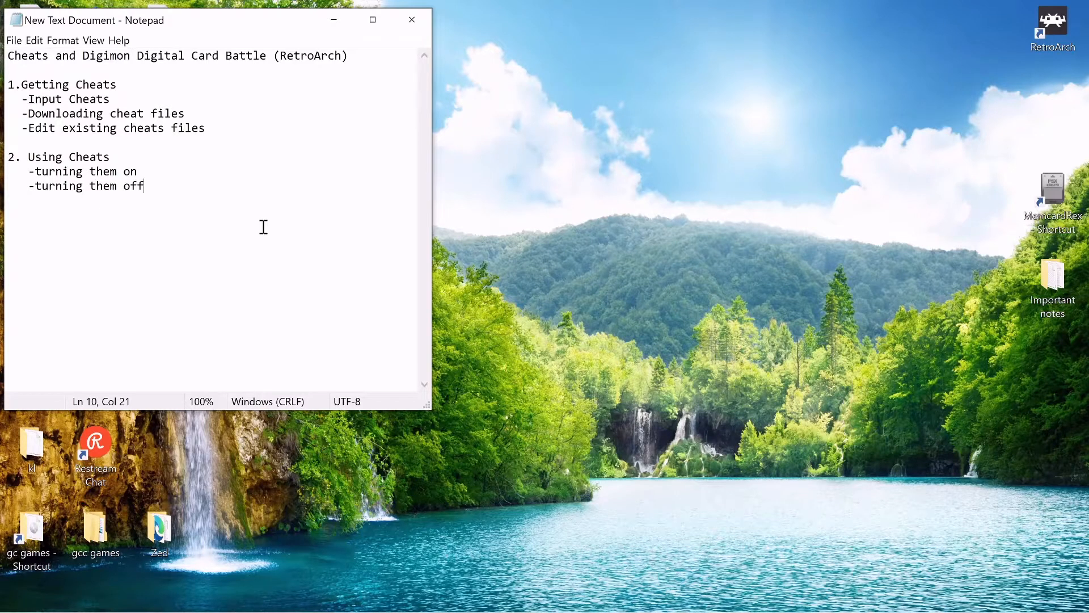
mouse_move(5, 51)
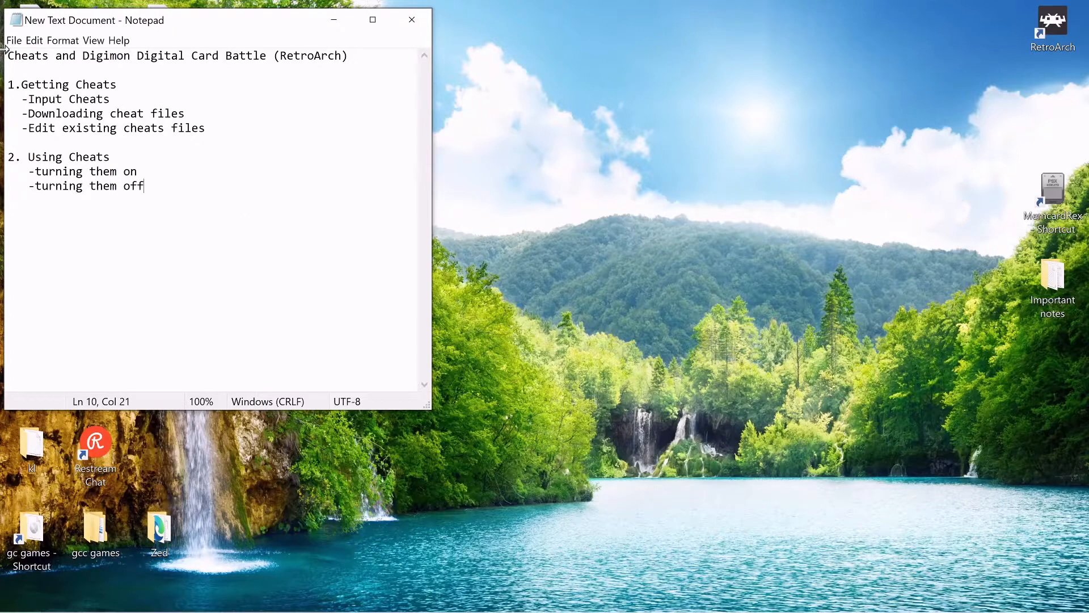
mouse_move(232, 59)
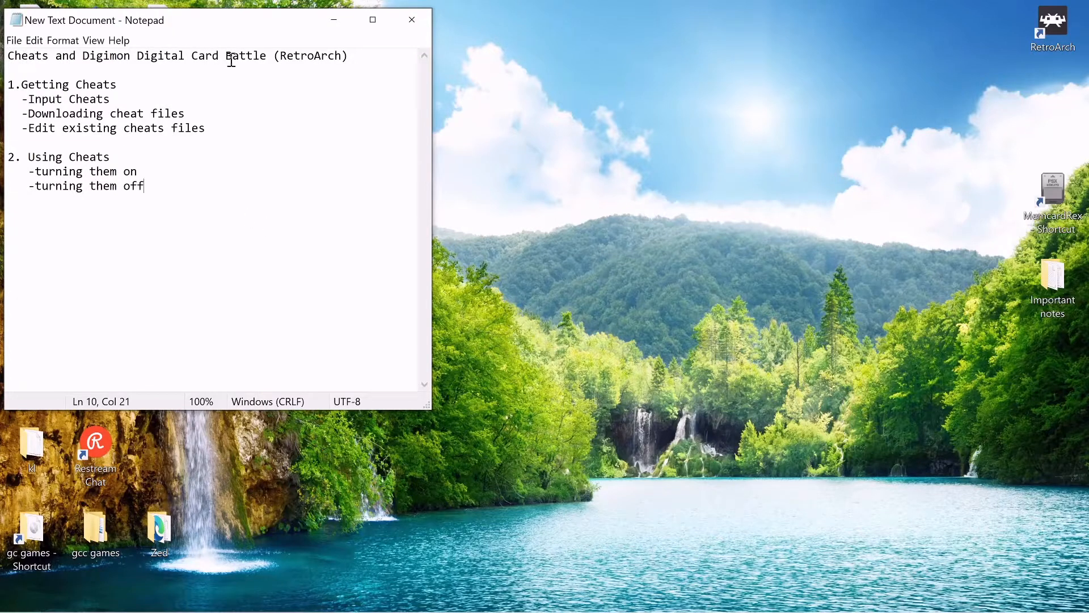
mouse_move(249, 157)
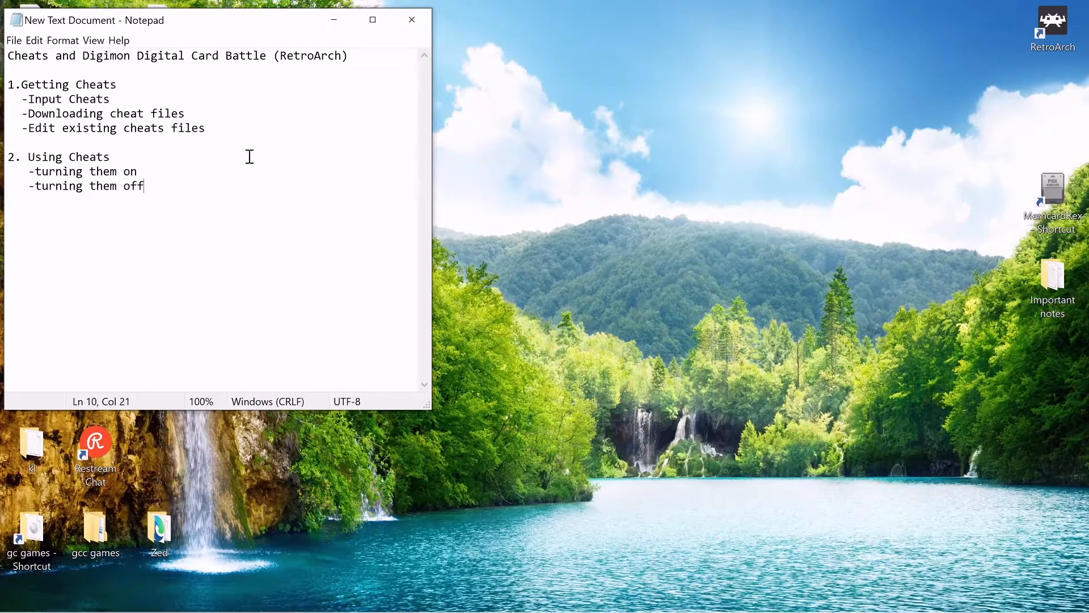
mouse_move(236, 146)
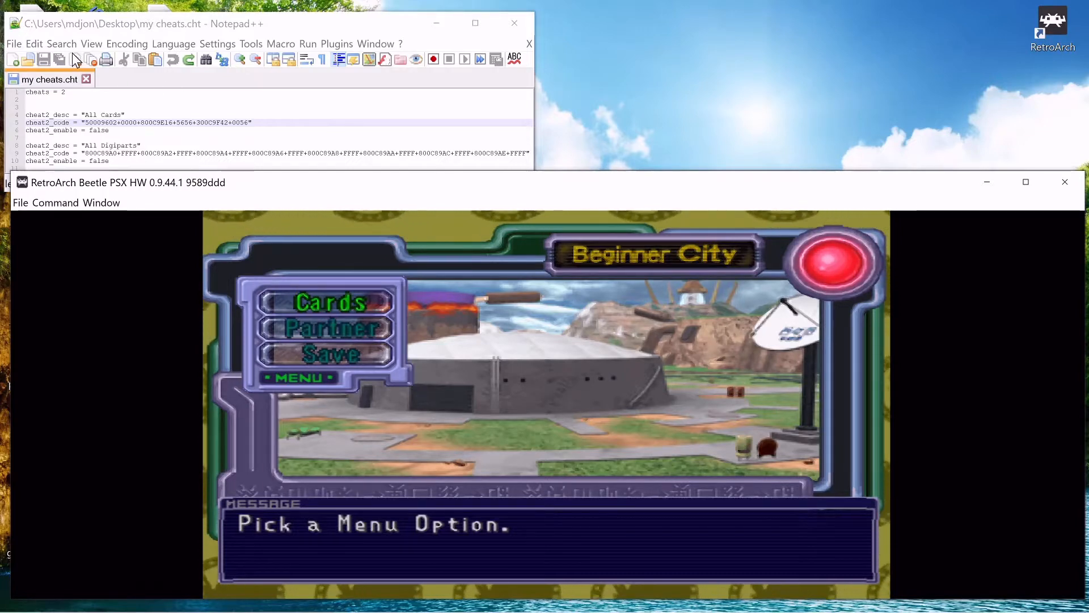
mouse_move(386, 142)
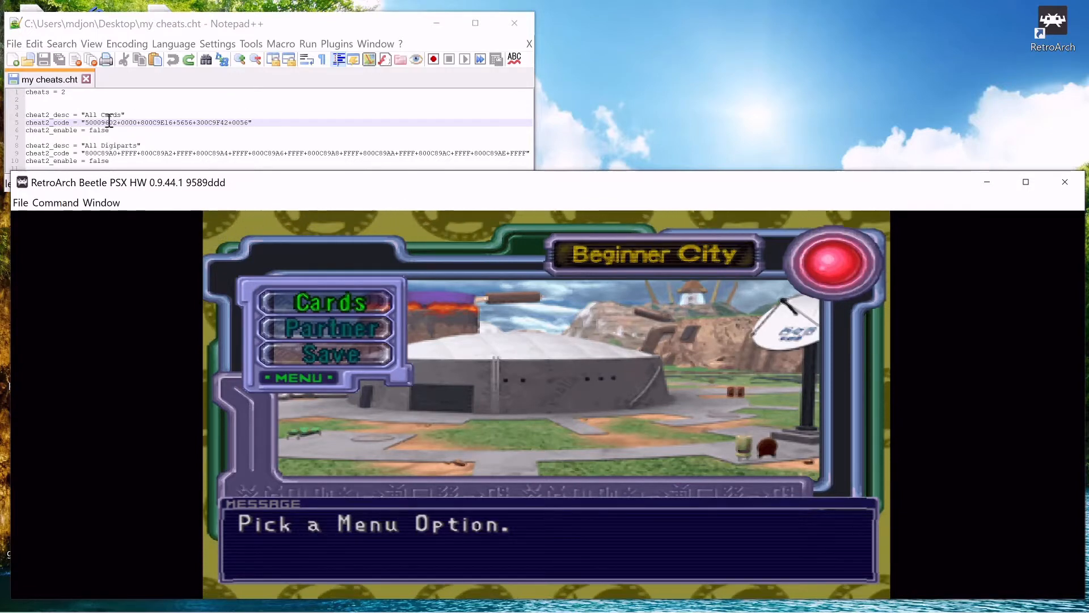
mouse_move(1051, 21)
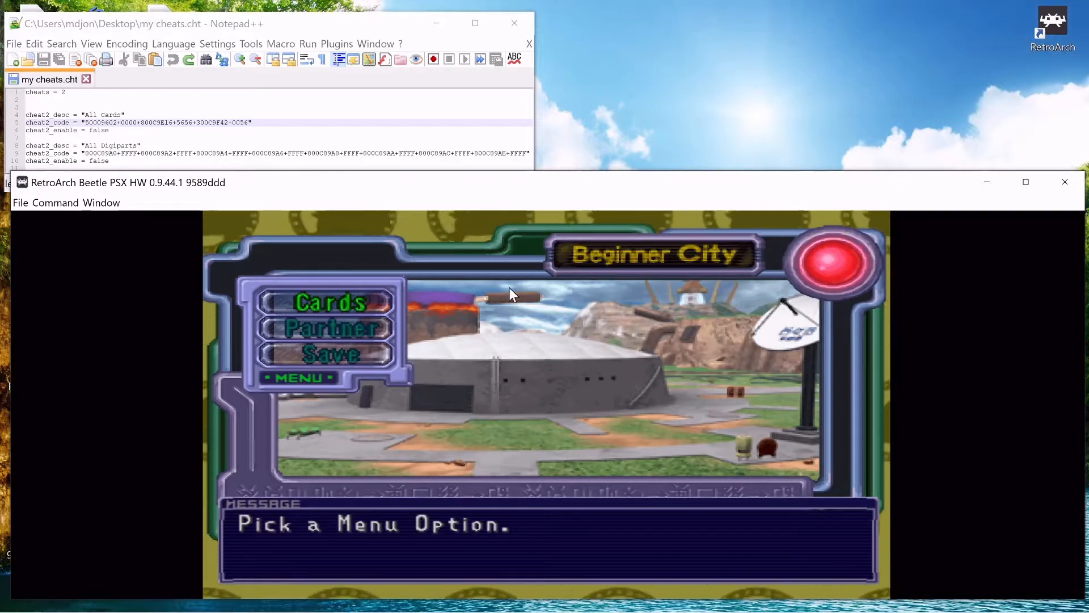
mouse_move(406, 329)
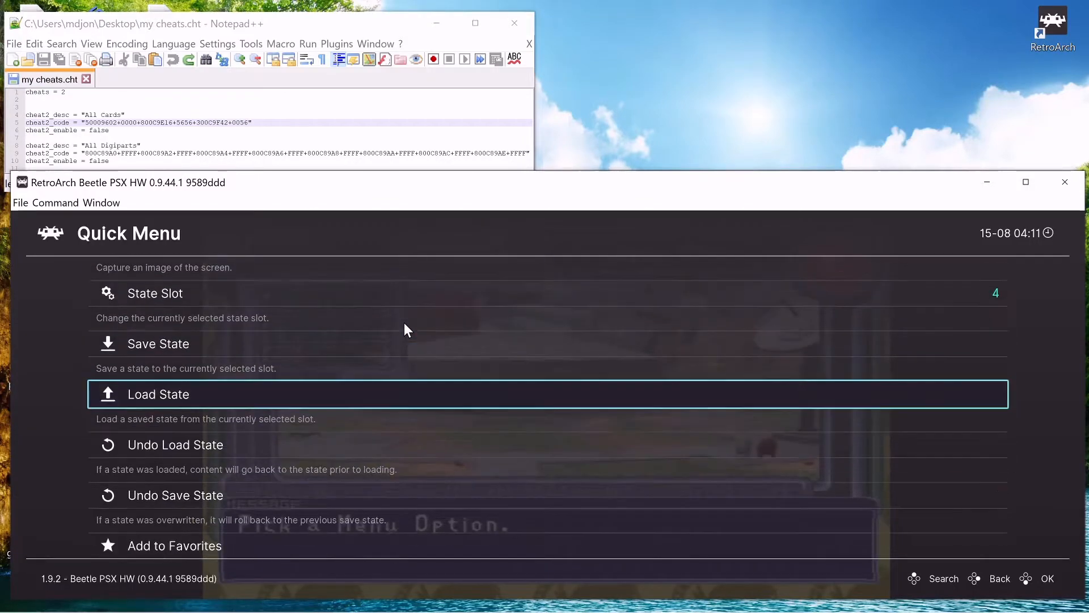
Add a blank cheat at the top of the game's Cheats list in the Quick Menu.
scroll("down", 3)
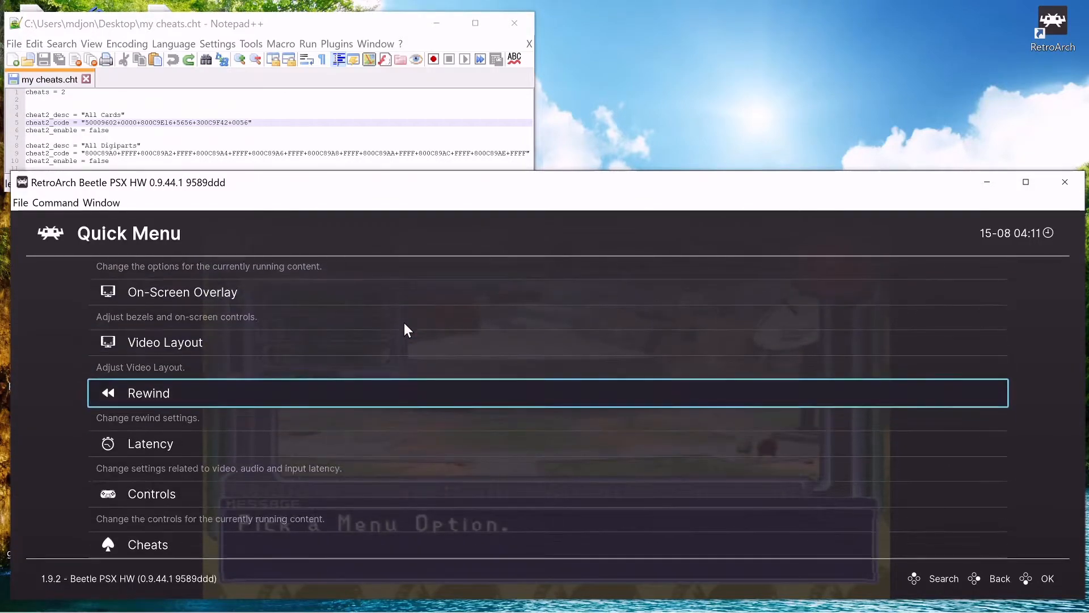
left_click(148, 544)
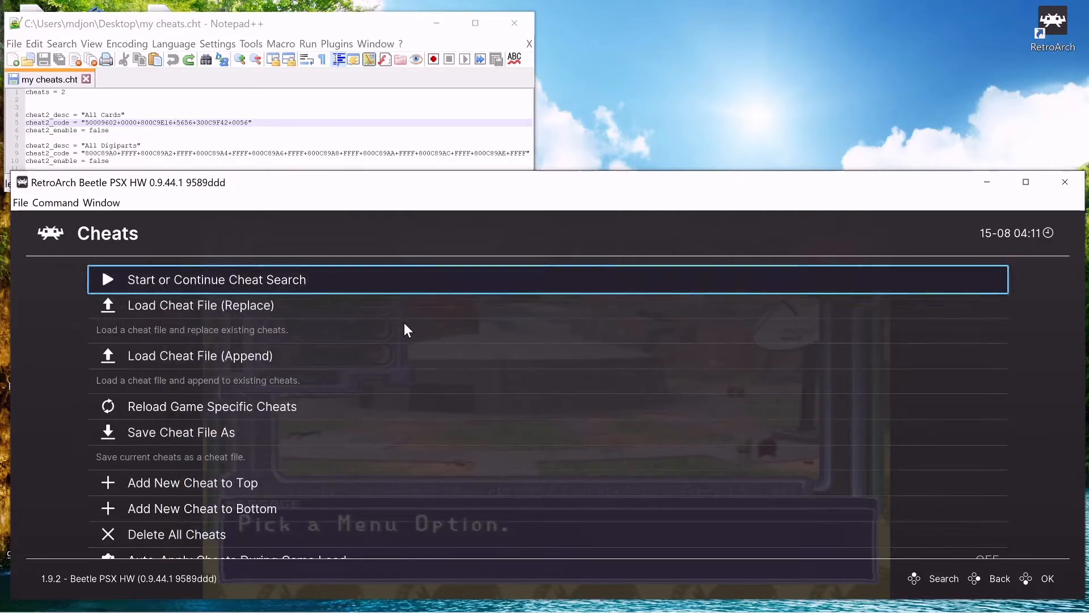
scroll("down", 3)
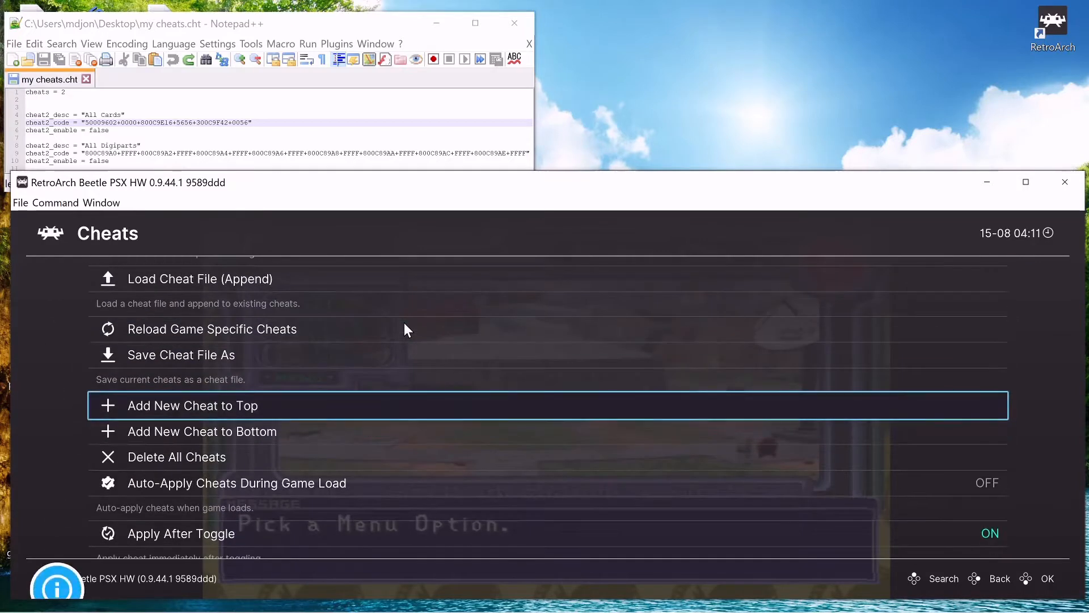
left_click(193, 406)
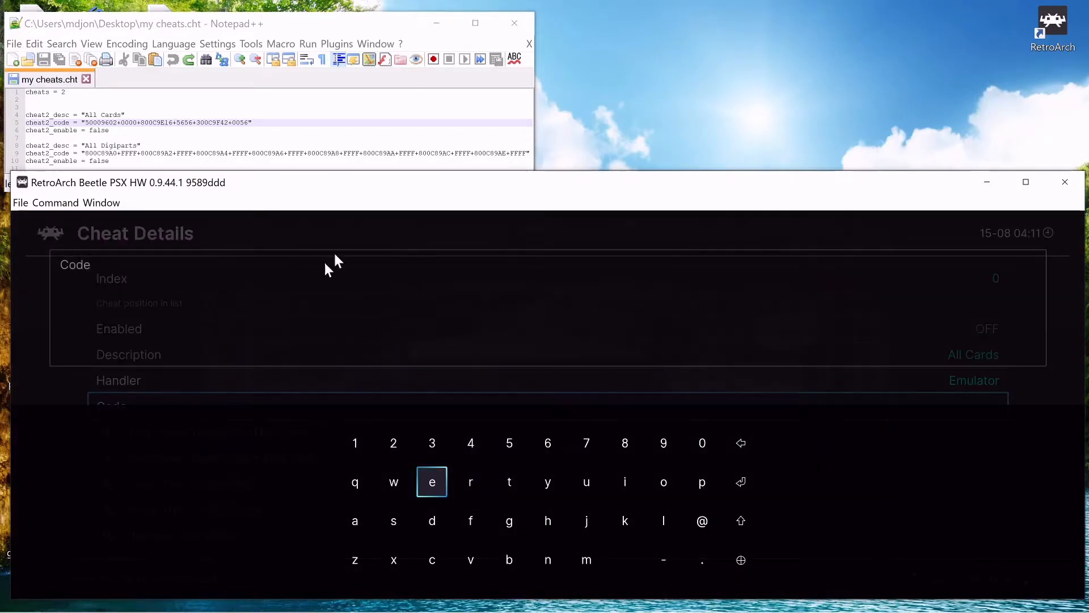
mouse_move(132, 123)
type("50009602+0000+800c9e16+5656+300c9f42+0056")
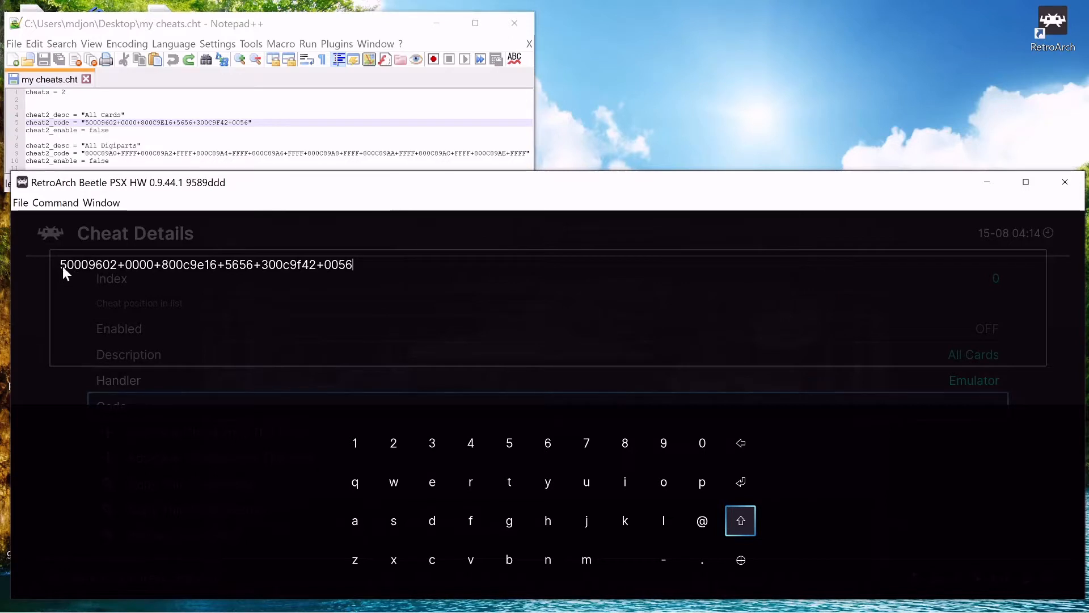
mouse_move(372, 269)
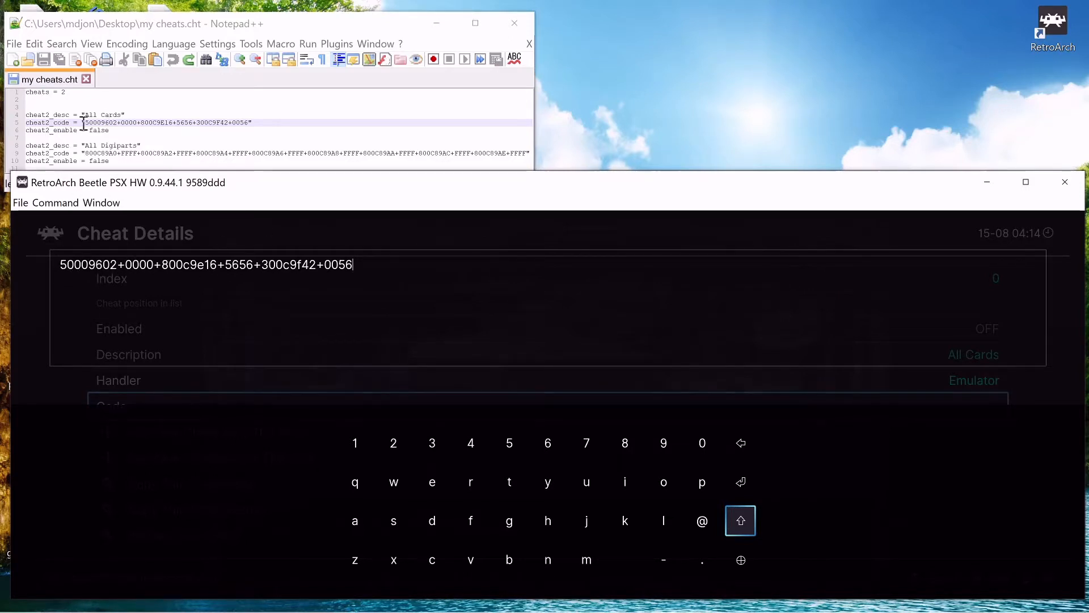
mouse_move(137, 160)
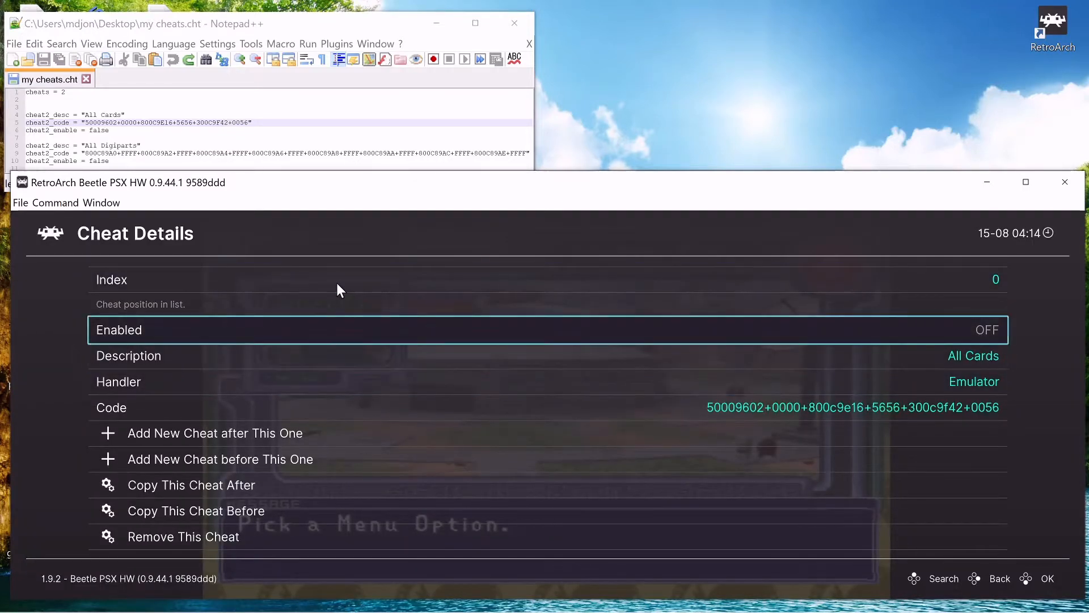
left_click(999, 579)
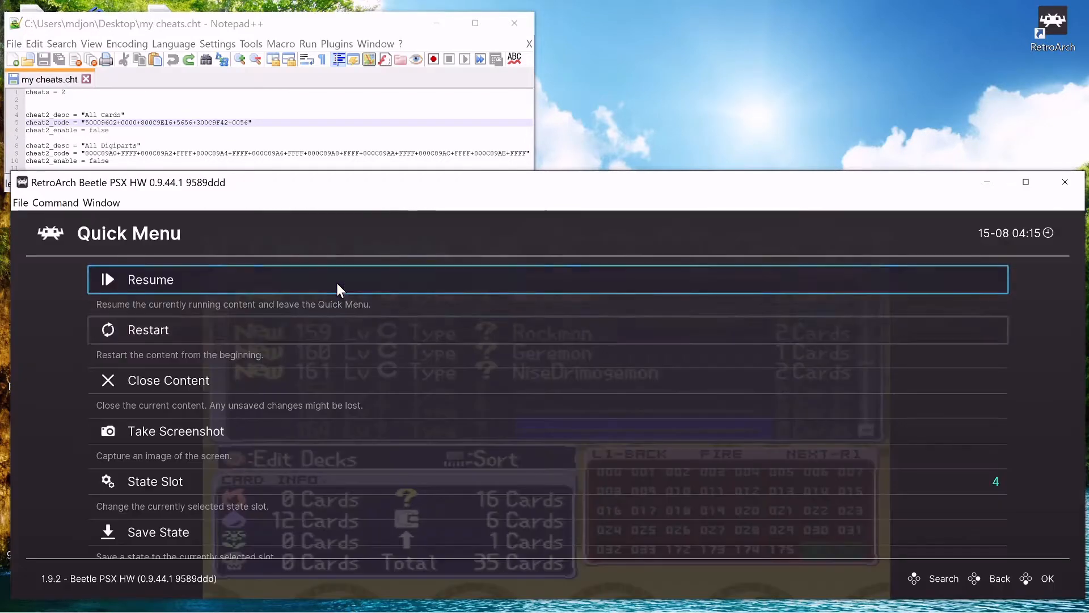
Set Cheat #0: All Cards to Enabled ON in Quick Menu > Cheats.
scroll("down", 3)
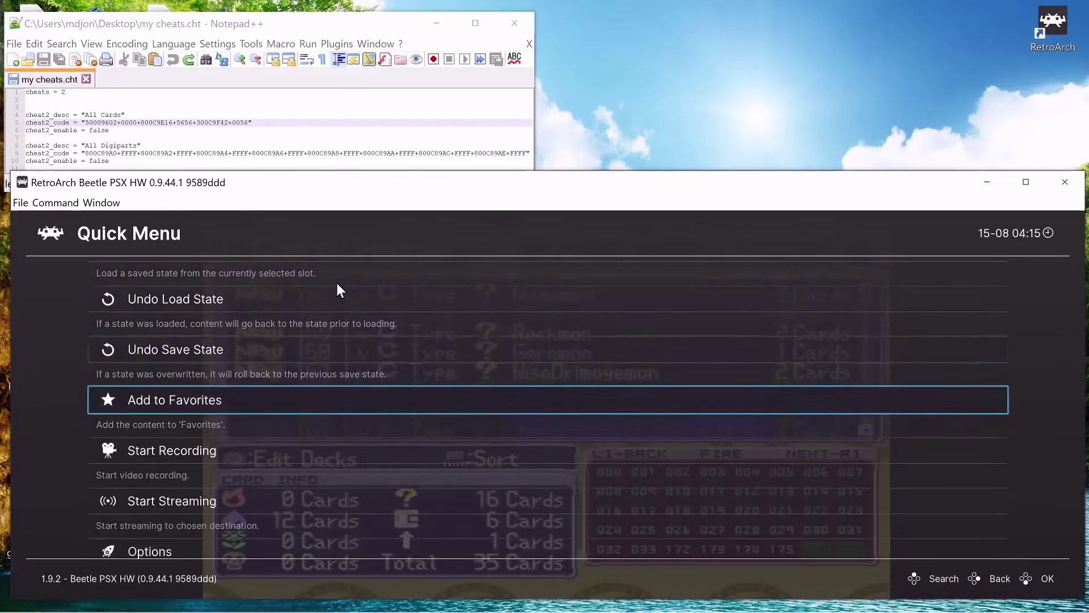
scroll("down", 3)
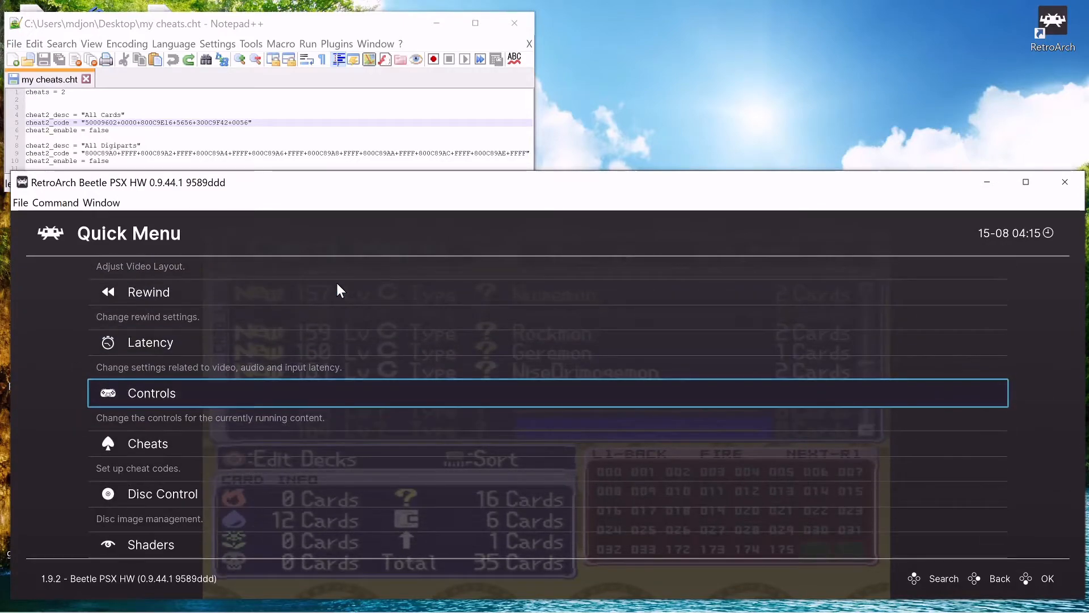
left_click(147, 443)
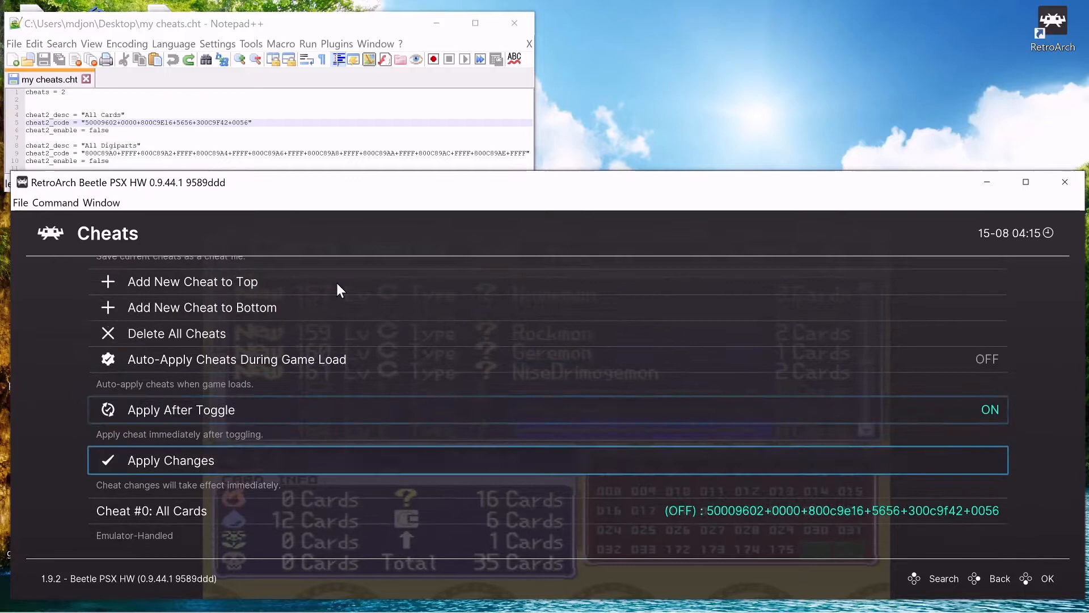
left_click(150, 510)
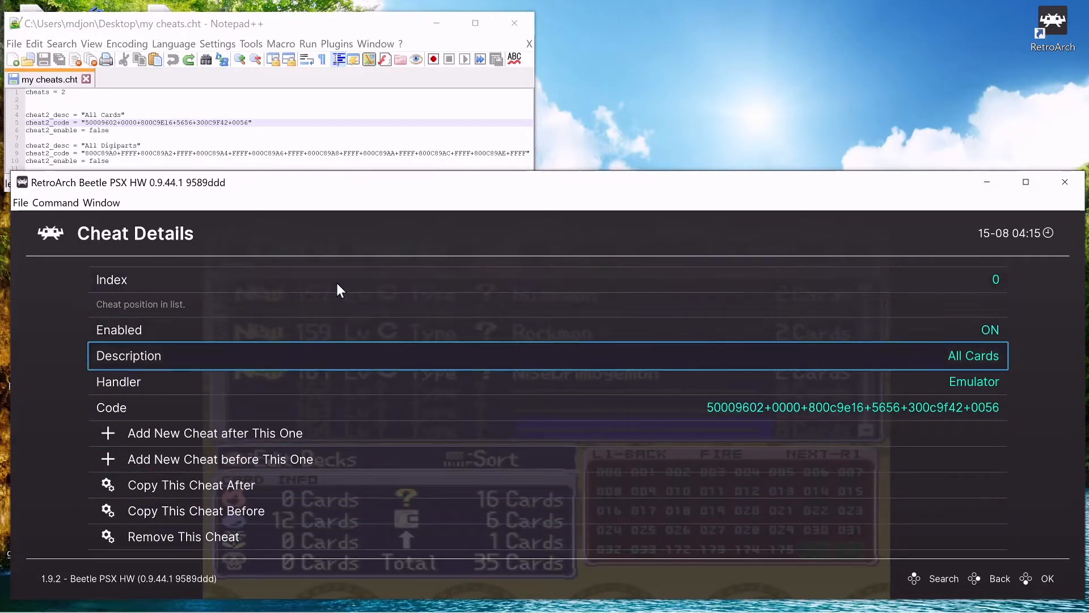
left_click(999, 578)
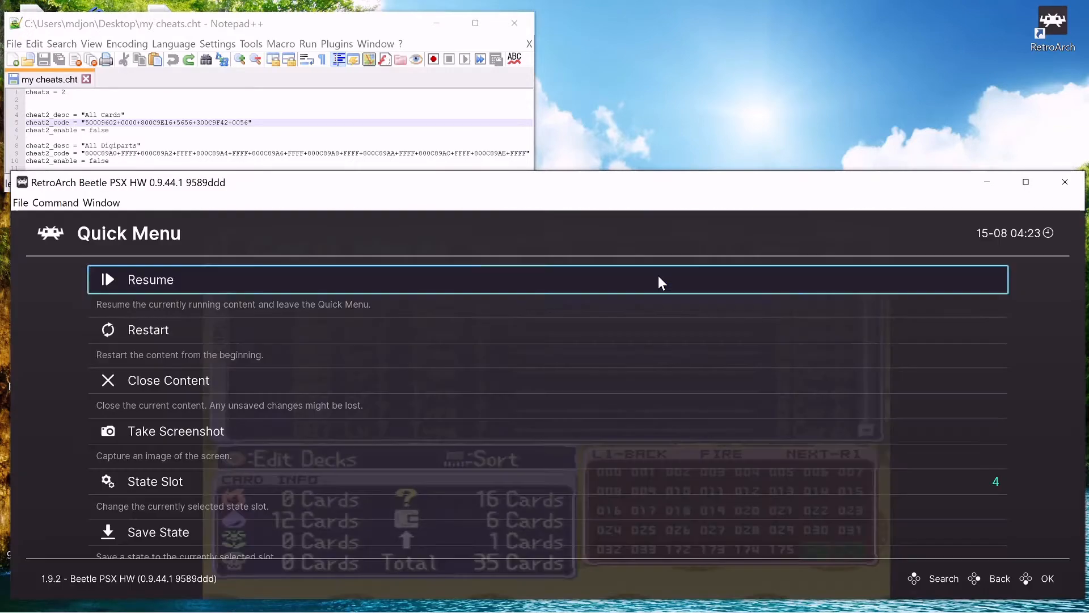
Start Load Cheat File (Append) to browse the C:\RetroArch-Win64\cheats folder.
scroll("down", 3)
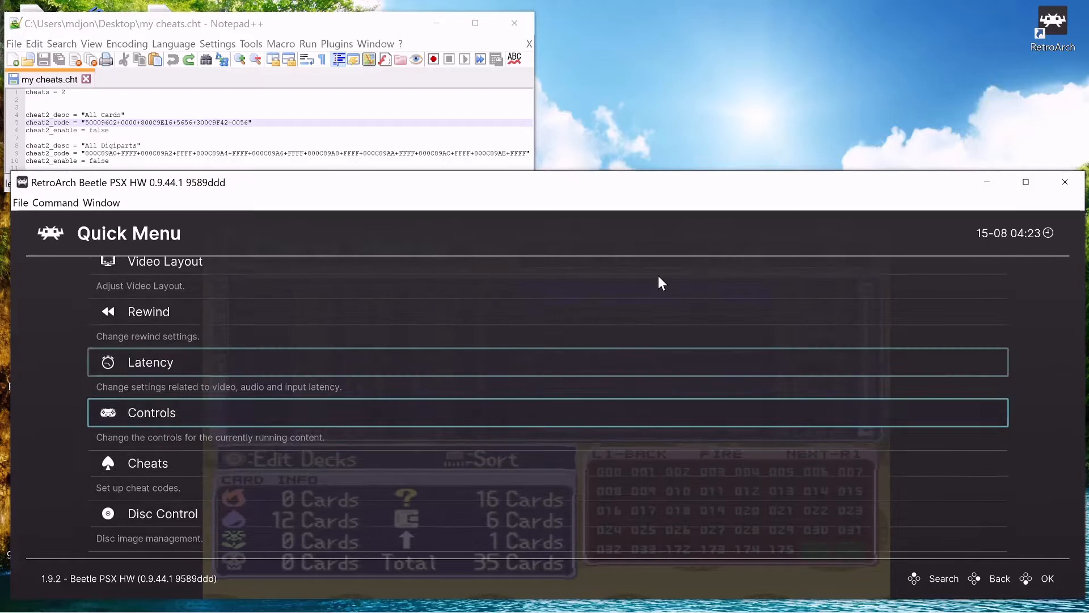
left_click(147, 463)
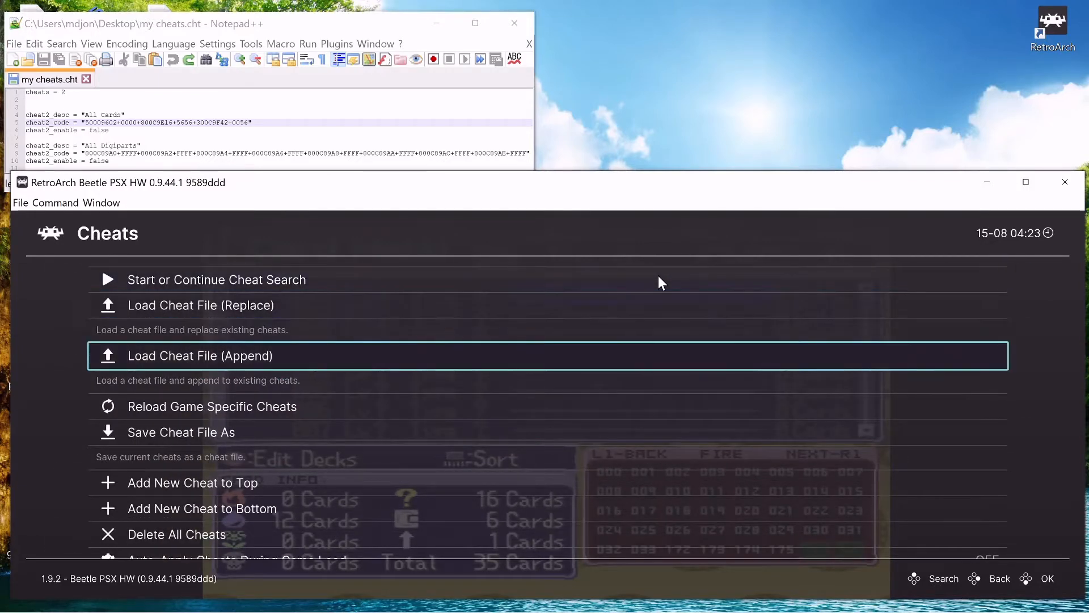
key("up")
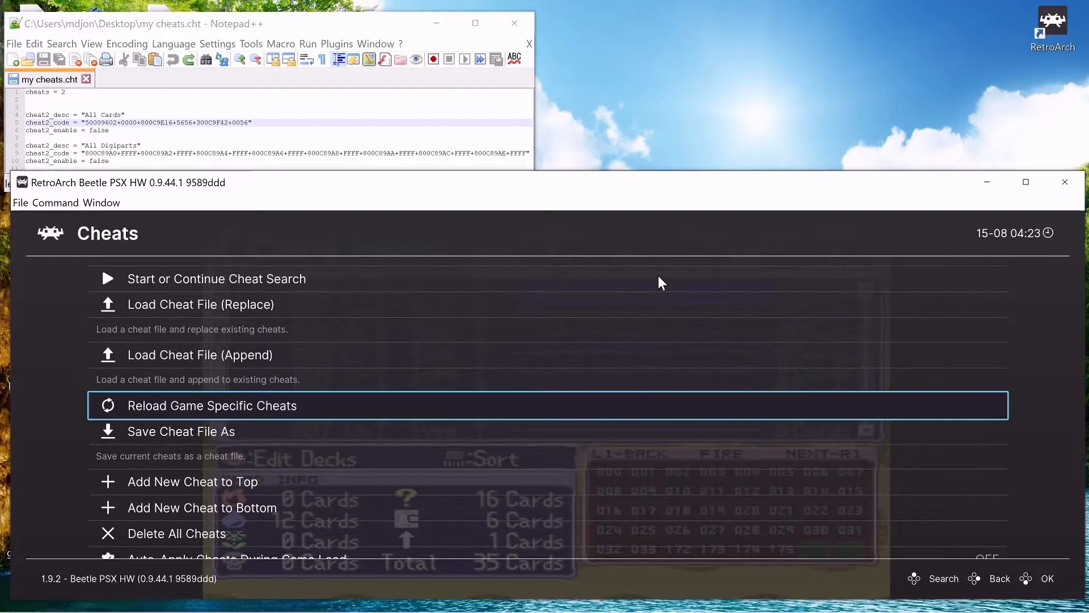
scroll("down", 3)
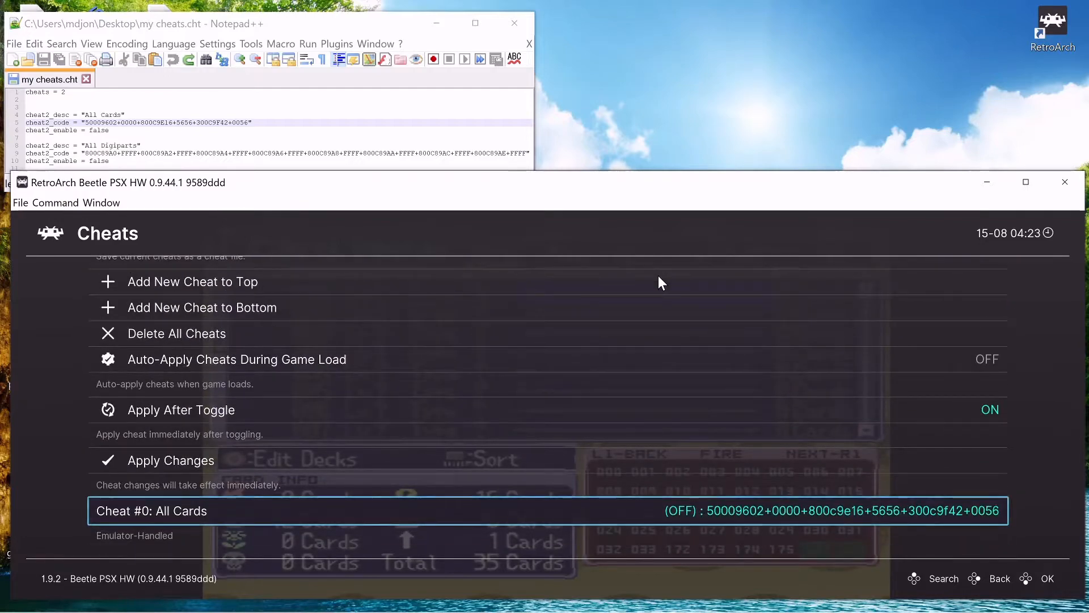
scroll("up", 3)
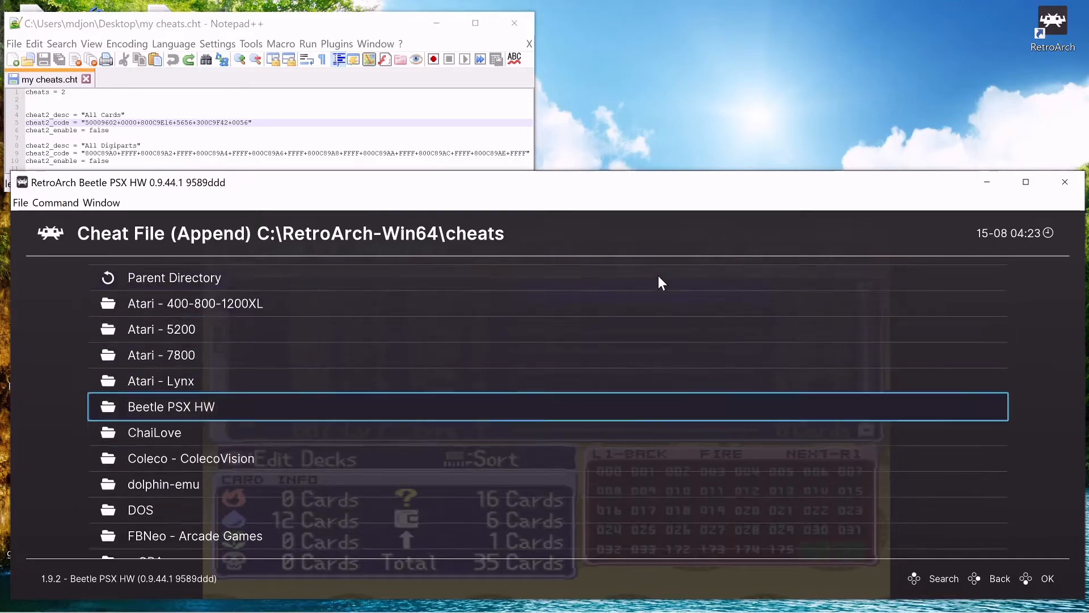
Append Digimon Digital Card Battle (USA, Europe) (GameShark).cht from the Sony - PlayStation folder.
scroll("down", 3)
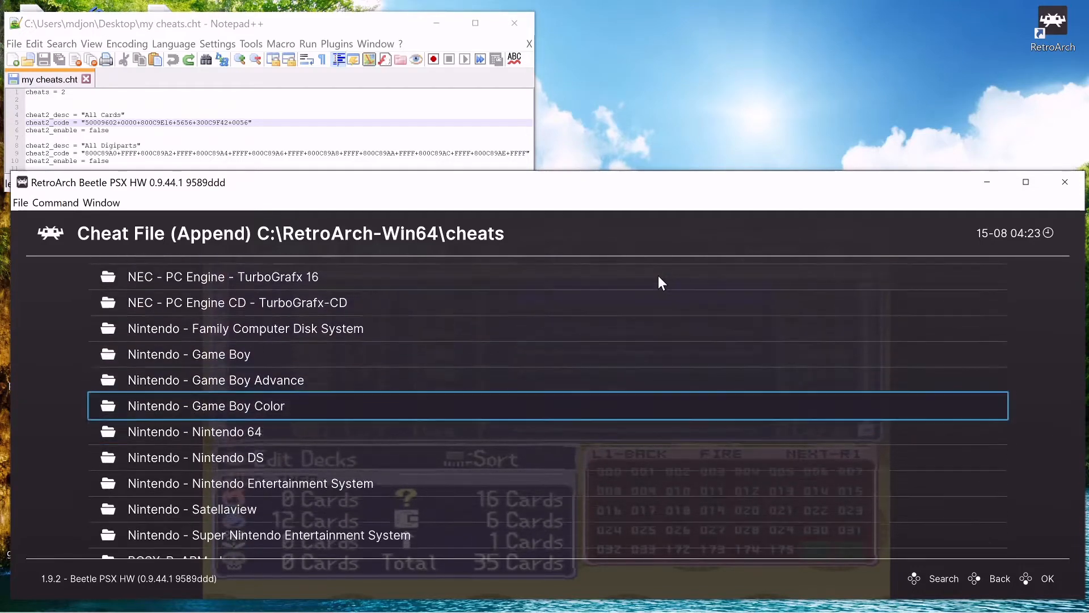
scroll("down", 3)
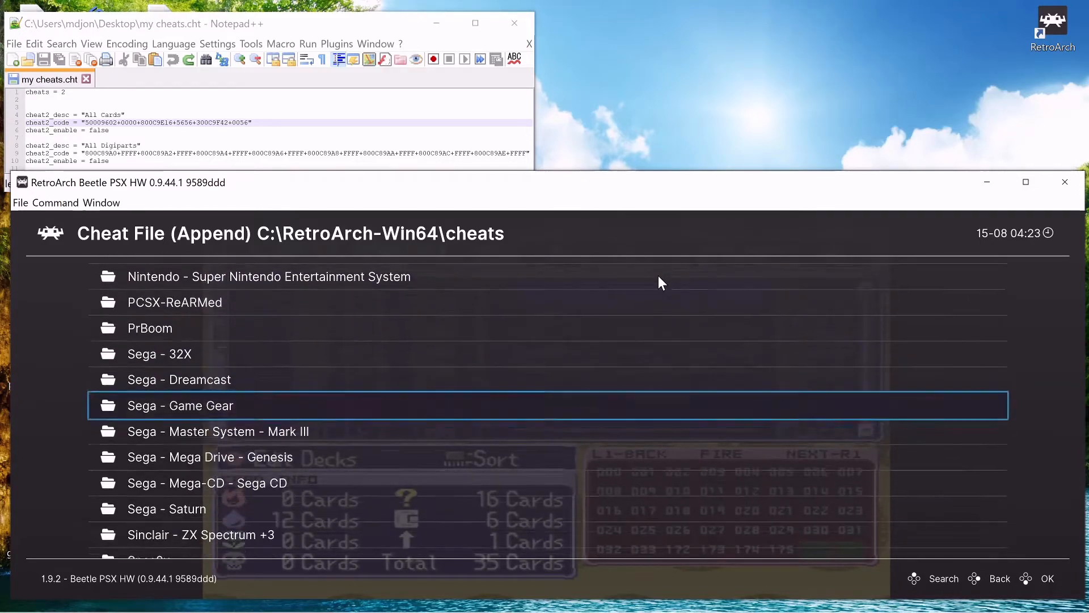
scroll("down", 3)
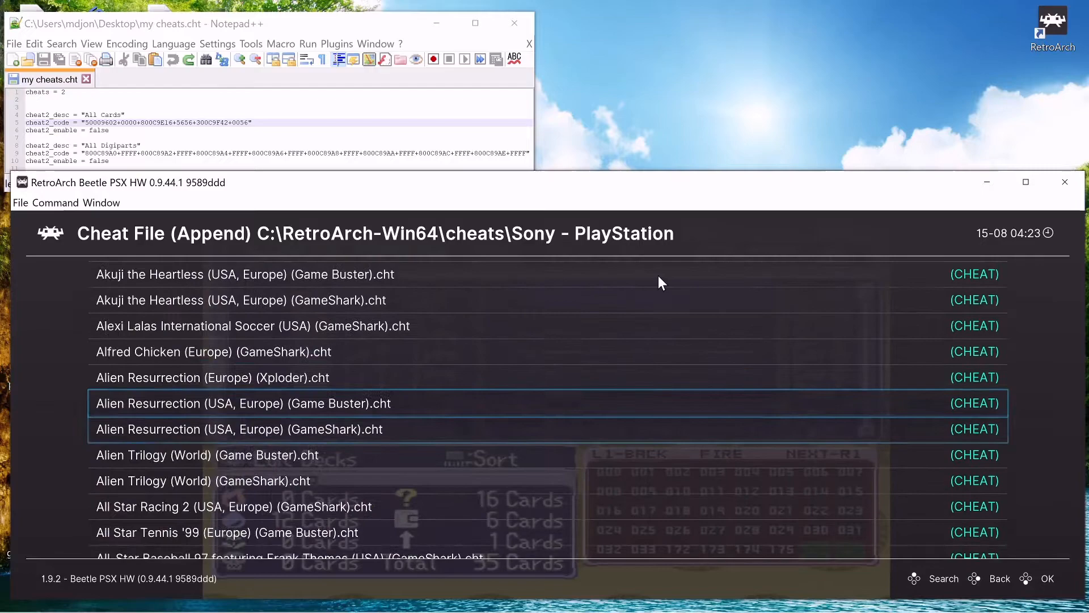
scroll("down", 3)
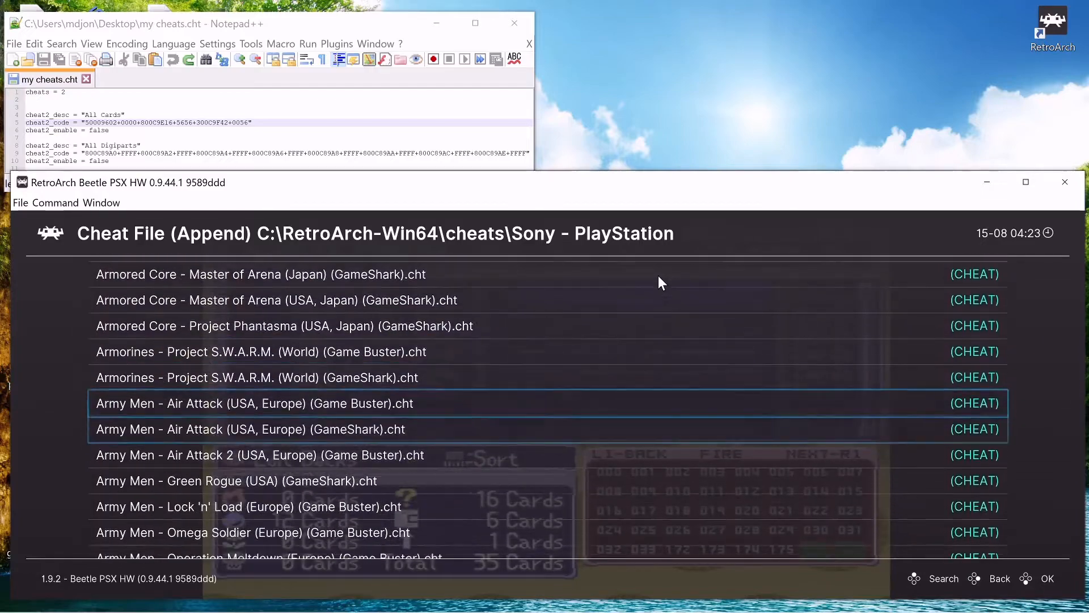
scroll("down", 3)
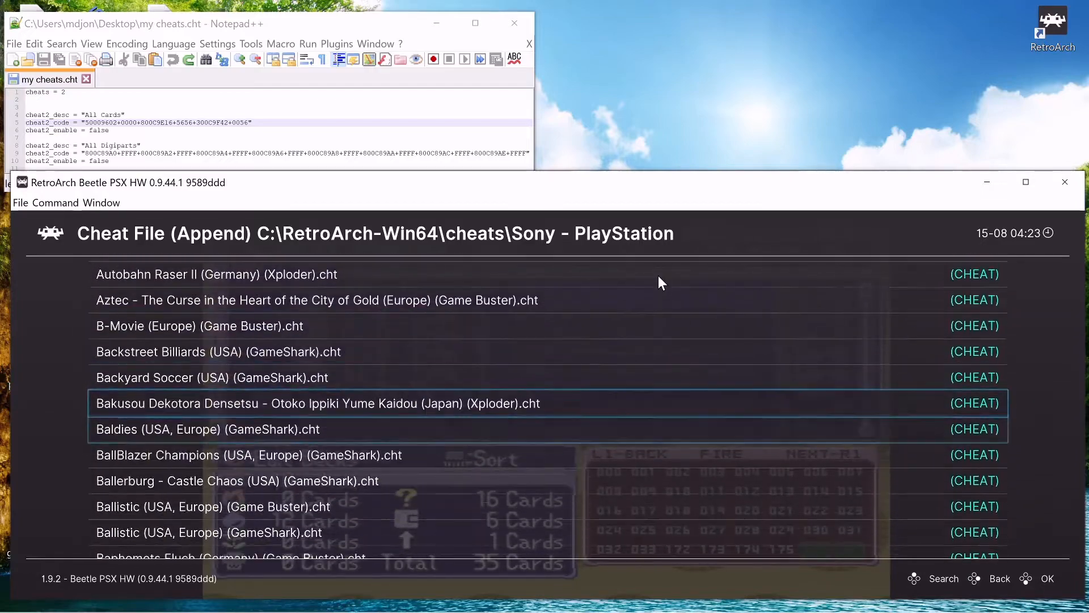
scroll("down", 3)
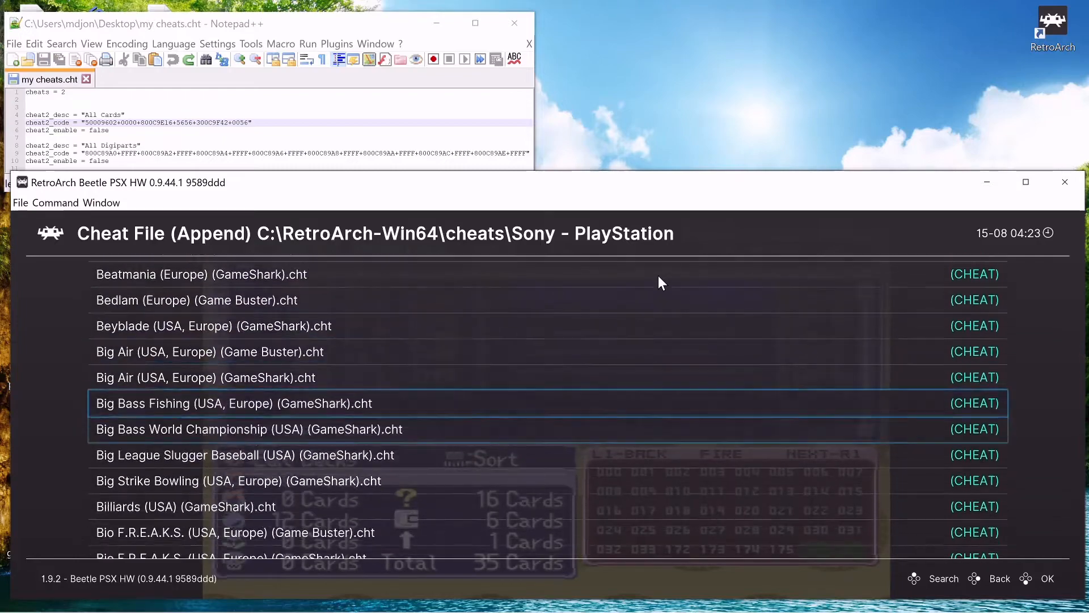
scroll("down", 3)
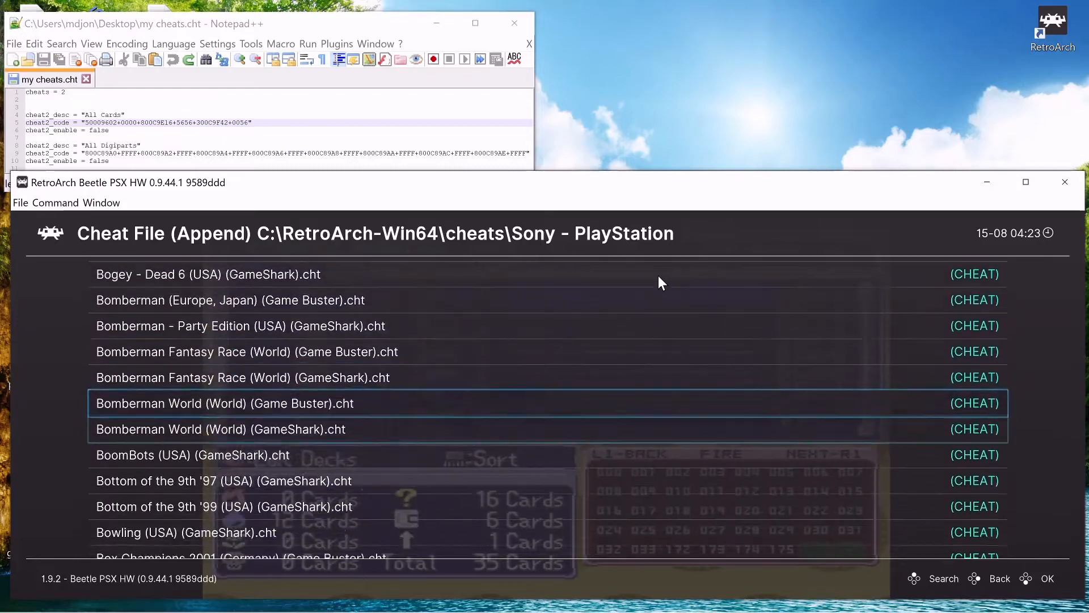
scroll("down", 3)
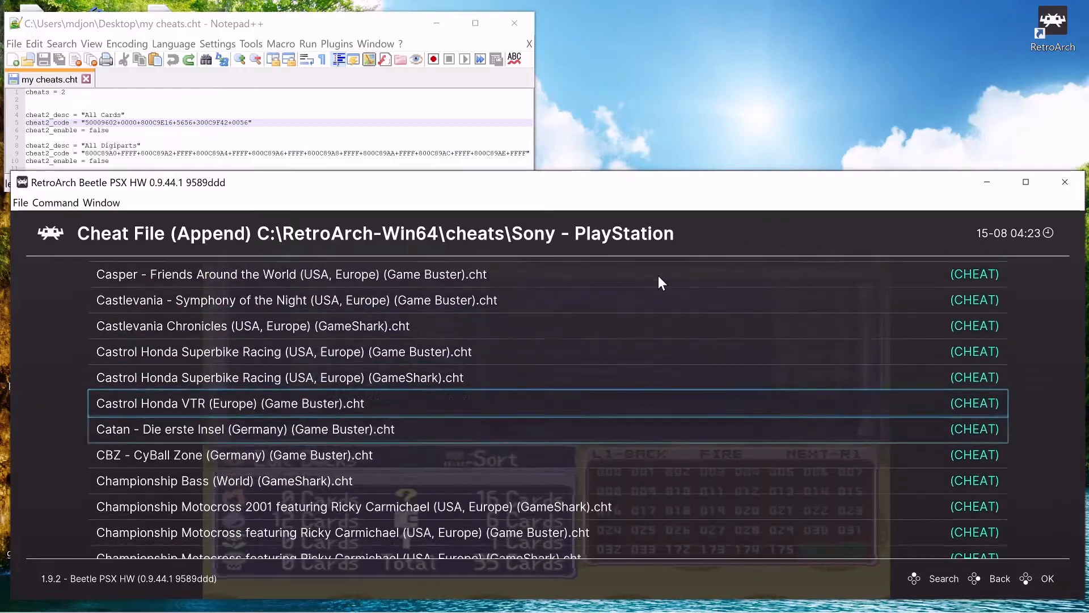
scroll("down", 3)
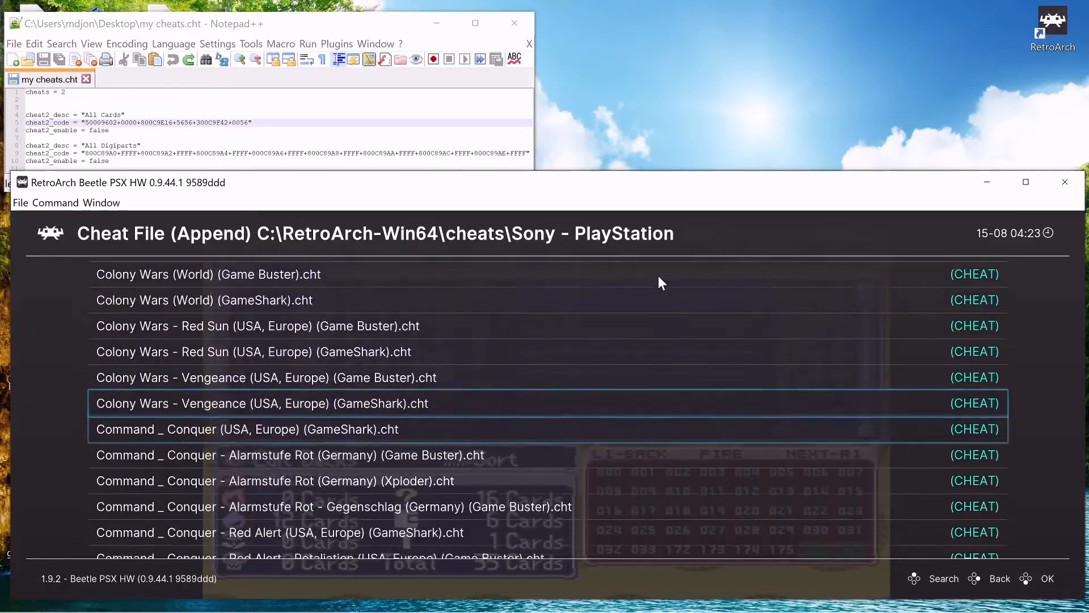
scroll("down", 3)
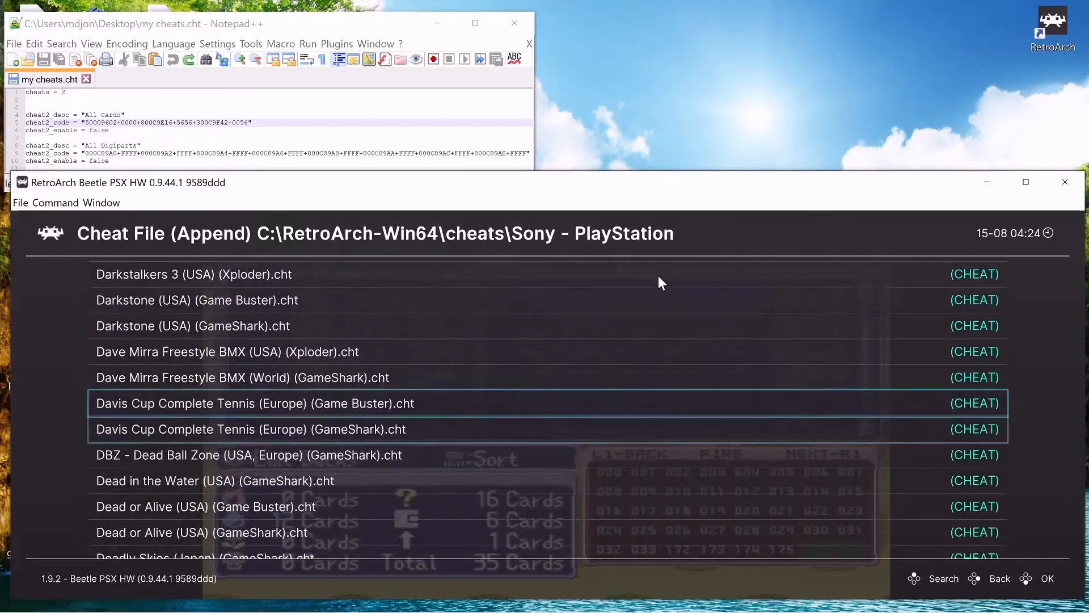
scroll("down", 3)
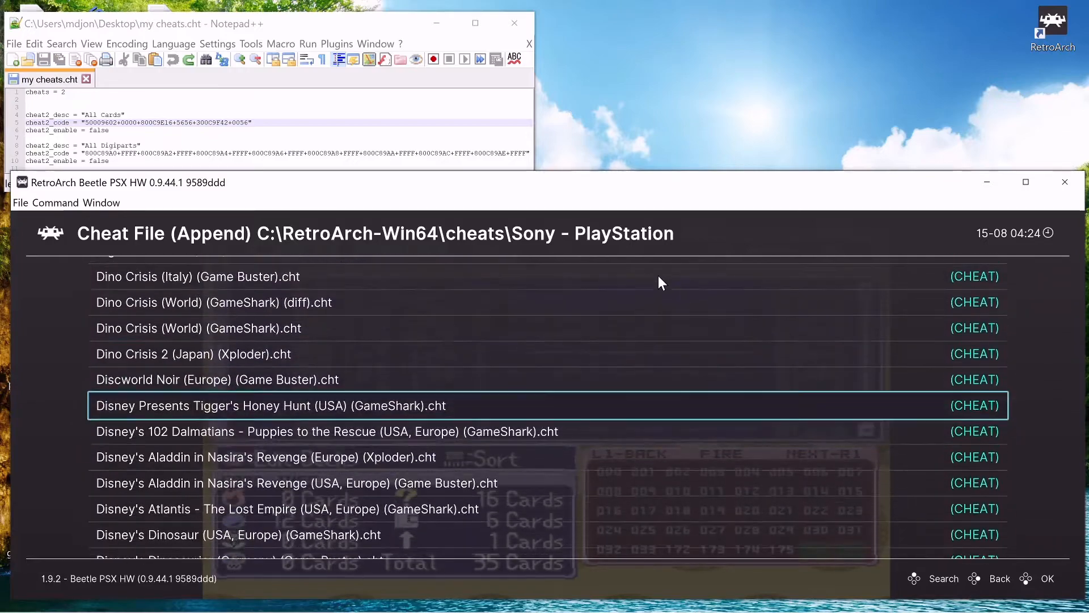
scroll("up", 3)
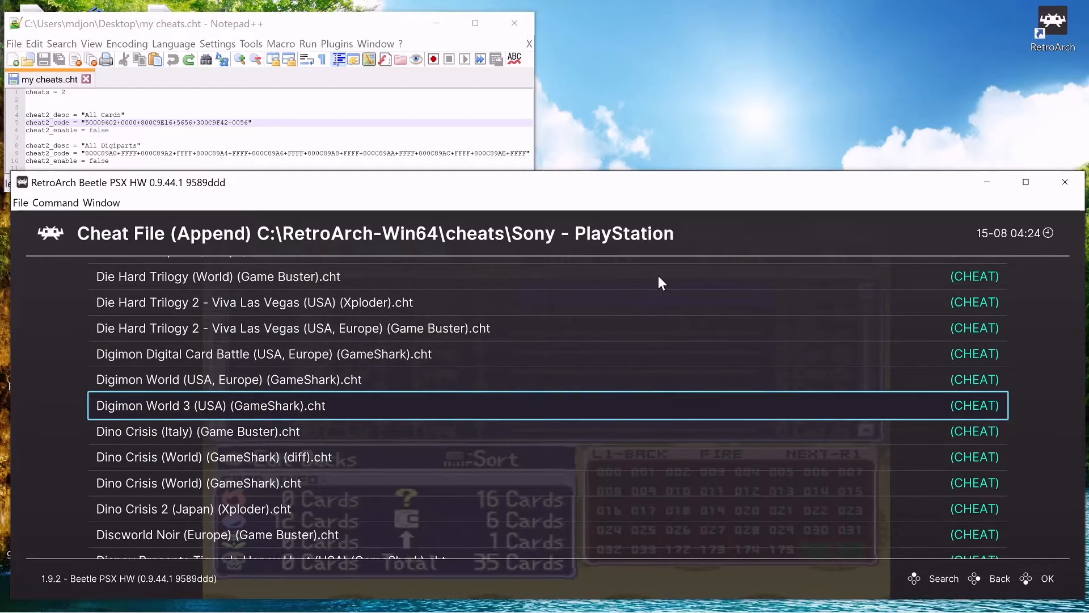
scroll("up", 3)
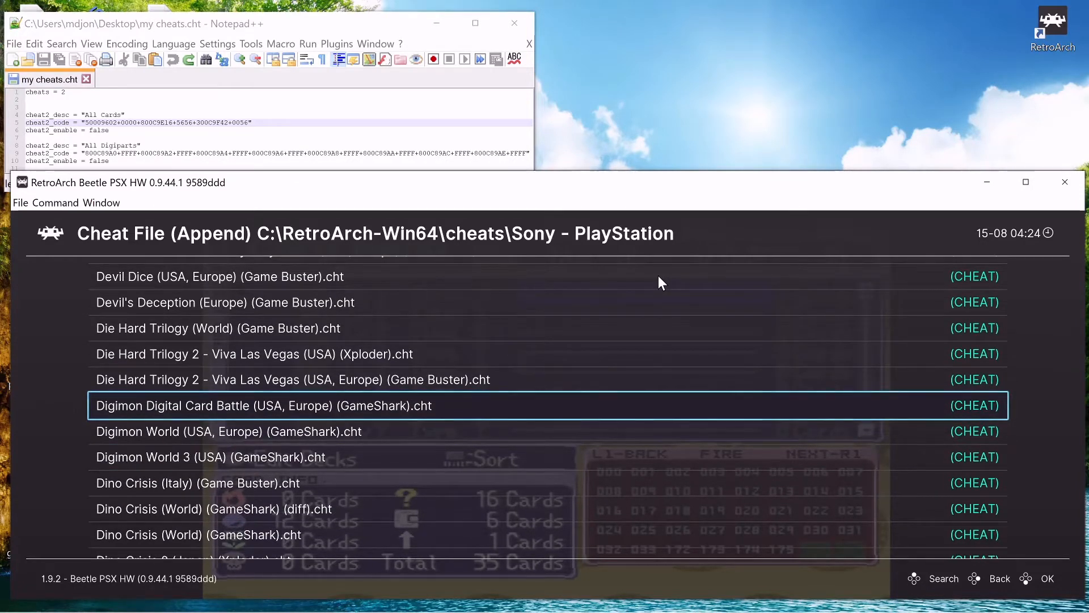
left_click(999, 579)
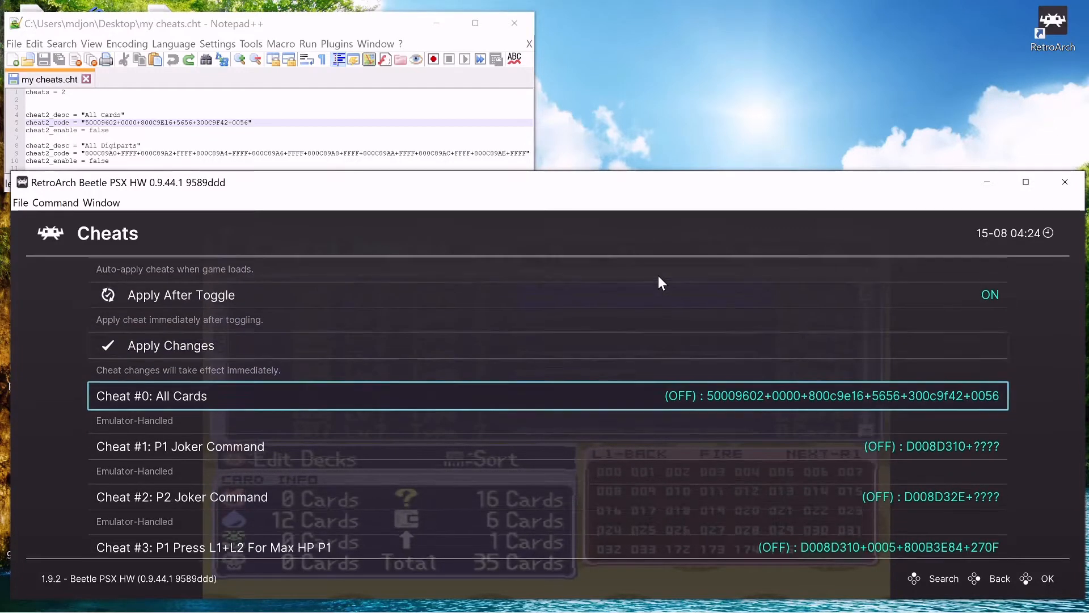
Scroll through the appended cheats, then resume the game's Card Menu.
scroll("down", 3)
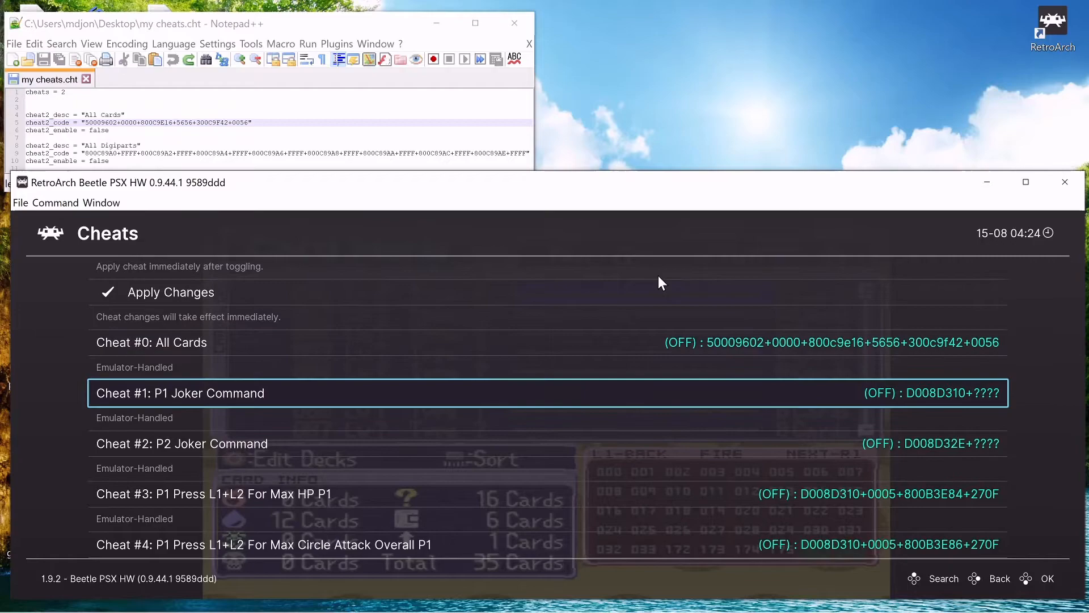
scroll("down", 3)
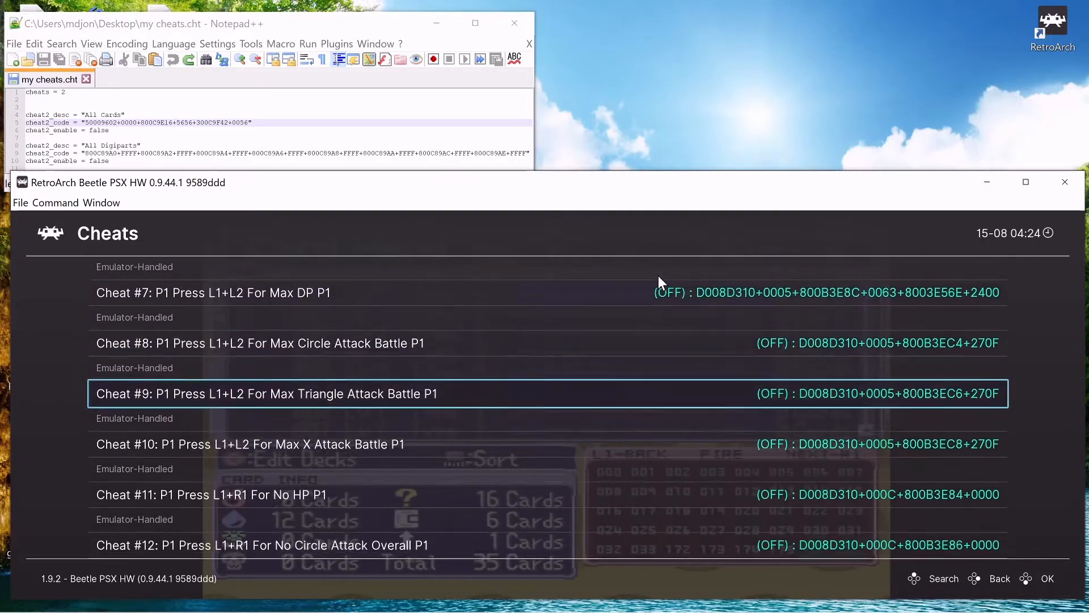
scroll("down", 3)
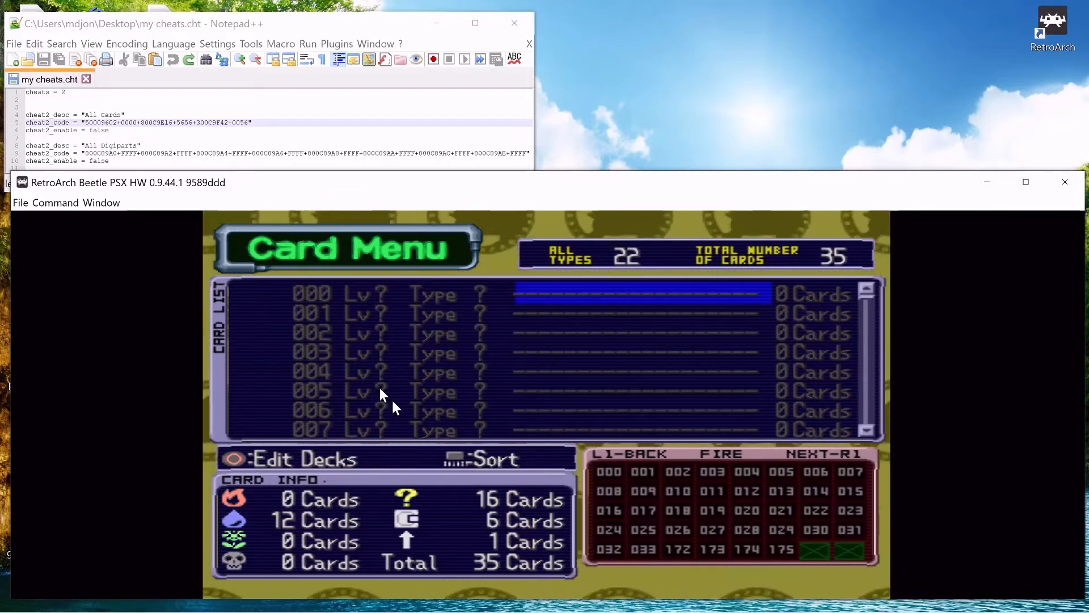
mouse_move(344, 316)
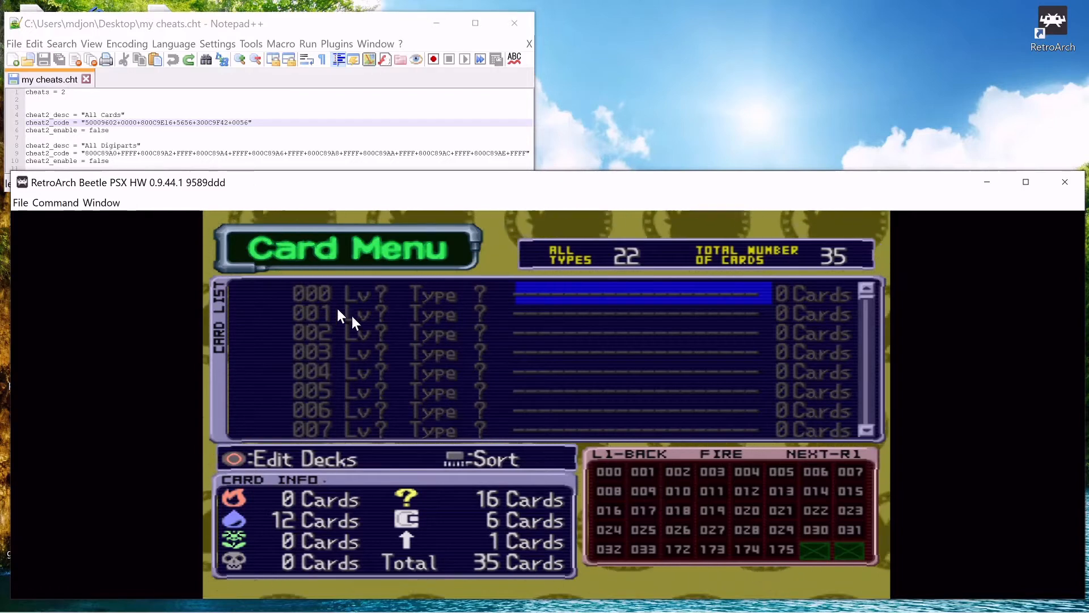
mouse_move(562, 409)
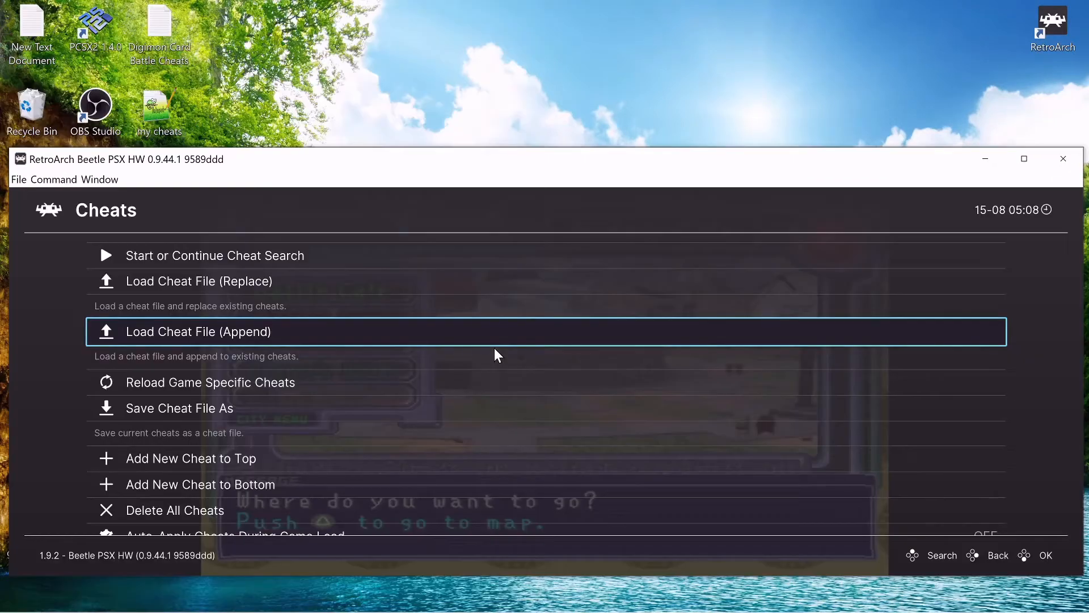
Minimize RetroArch and open the RetroArch desktop shortcut's context menu.
scroll("down", 3)
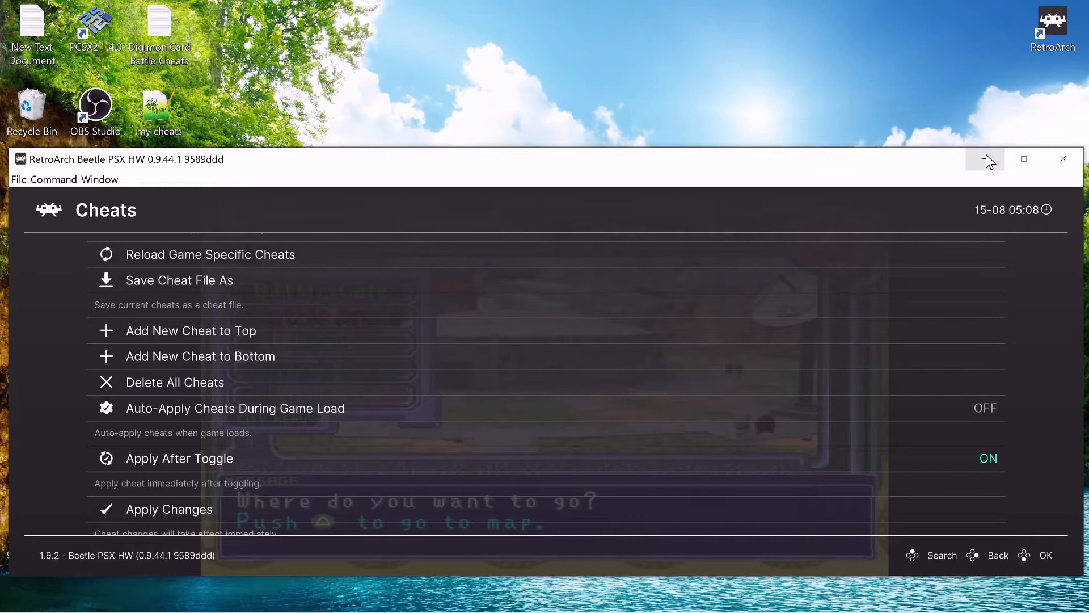
right_click(1053, 28)
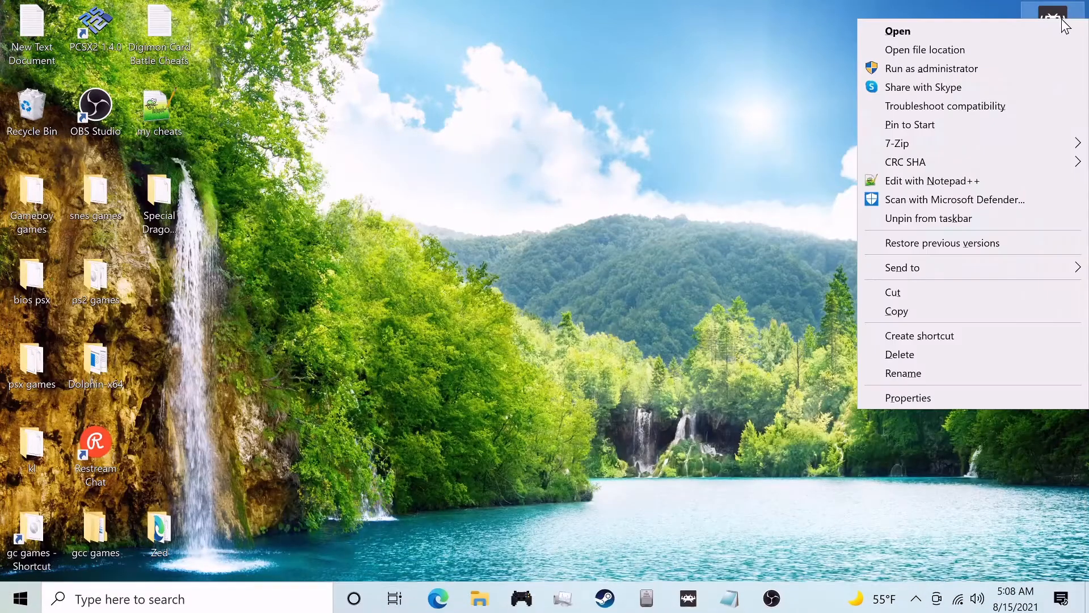
mouse_move(926, 50)
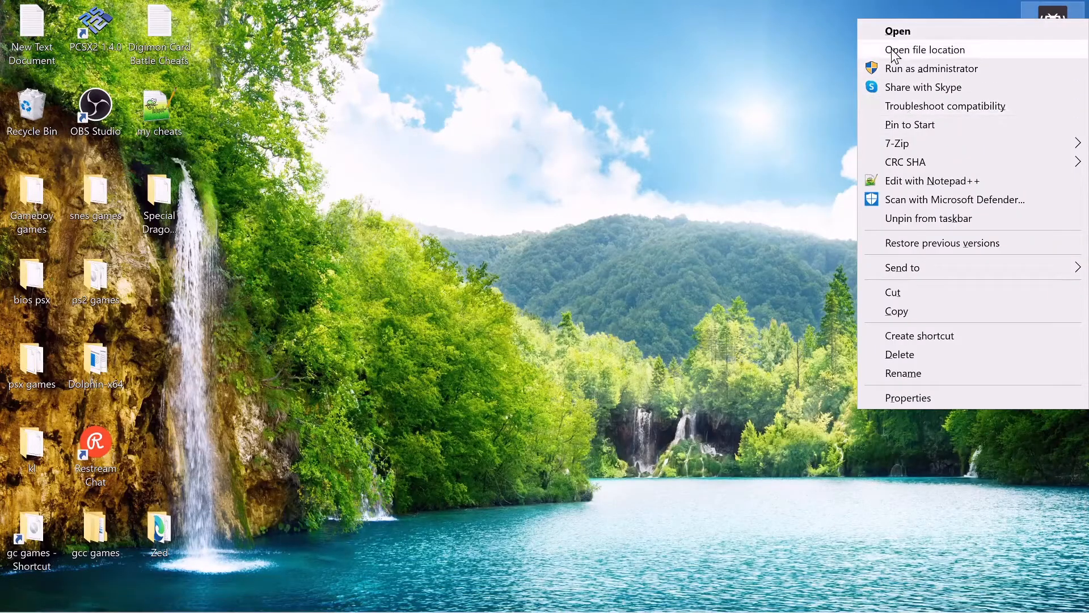
Navigate File Explorer to RetroArch's cheats\Sony - PlayStation folder.
left_click(924, 49)
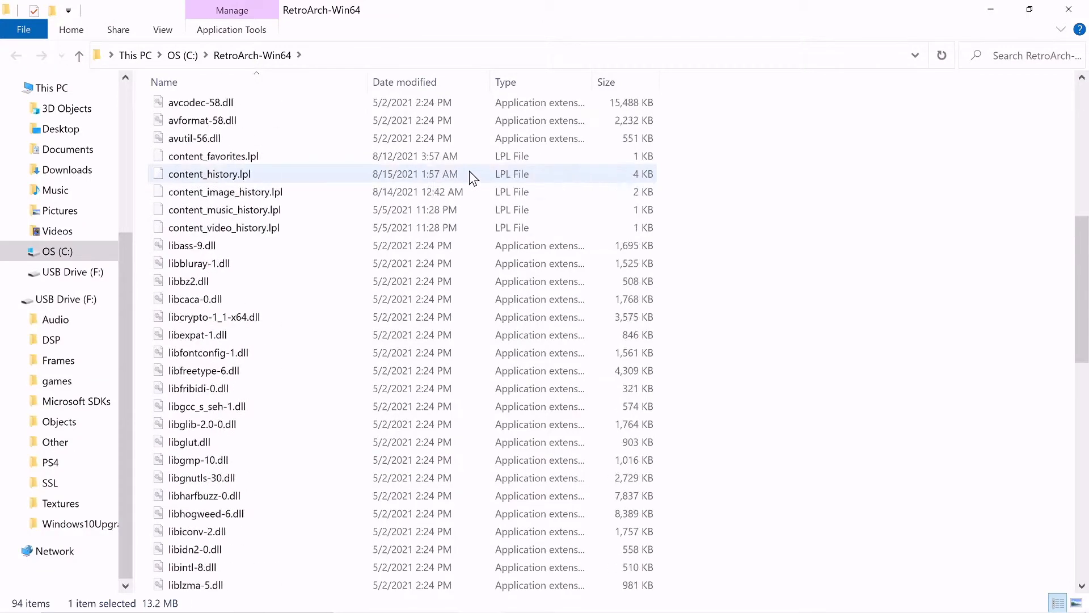
scroll("up", 3)
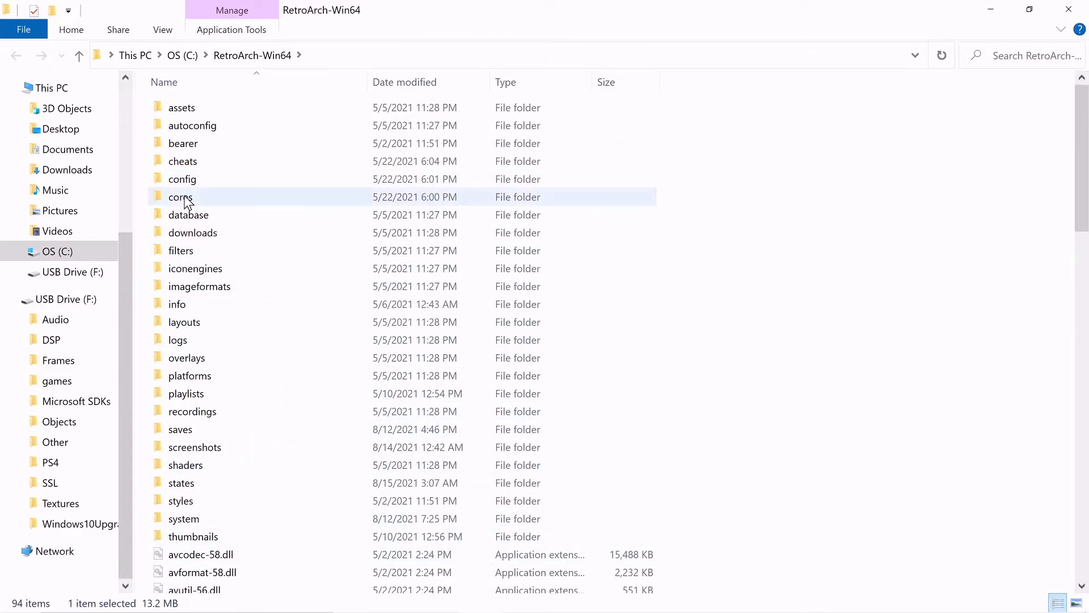
double_click(183, 161)
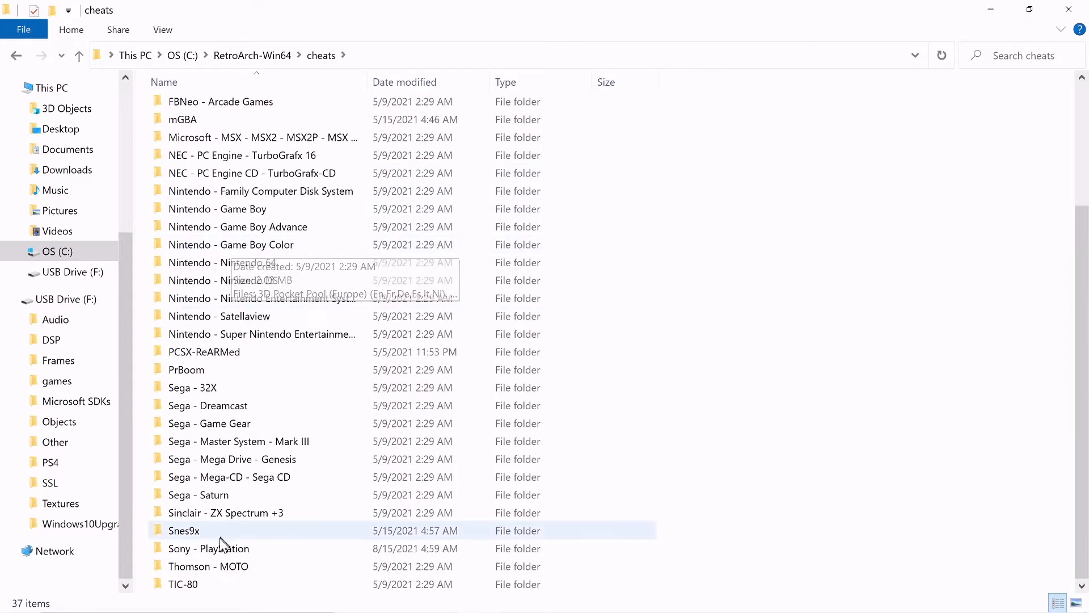
double_click(208, 548)
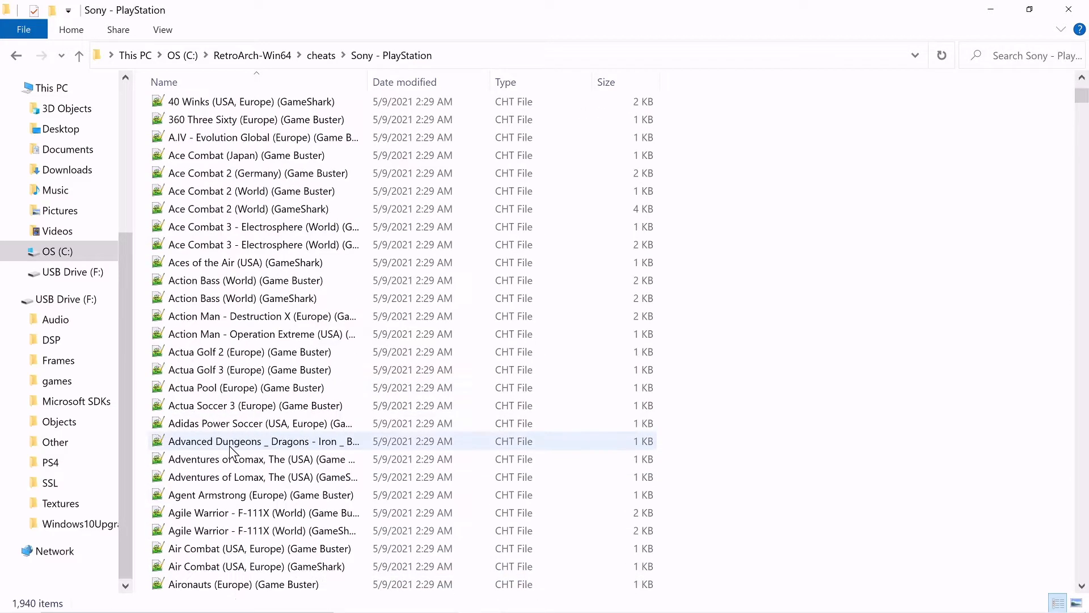
Select the Digimon Digital Card Battle cheat file and open its context menu.
scroll("down", 3)
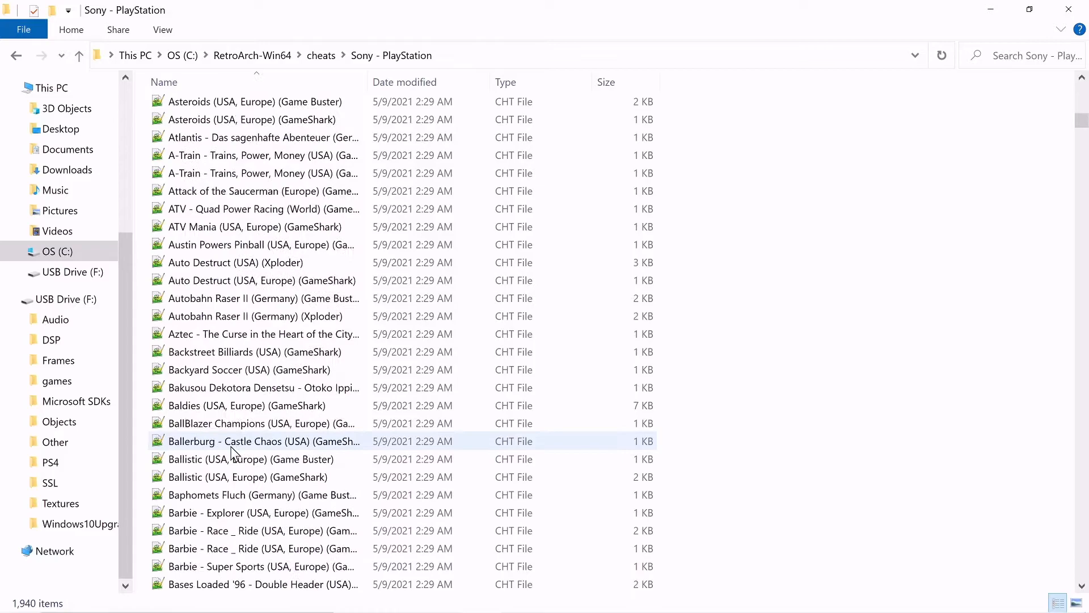
scroll("down", 3)
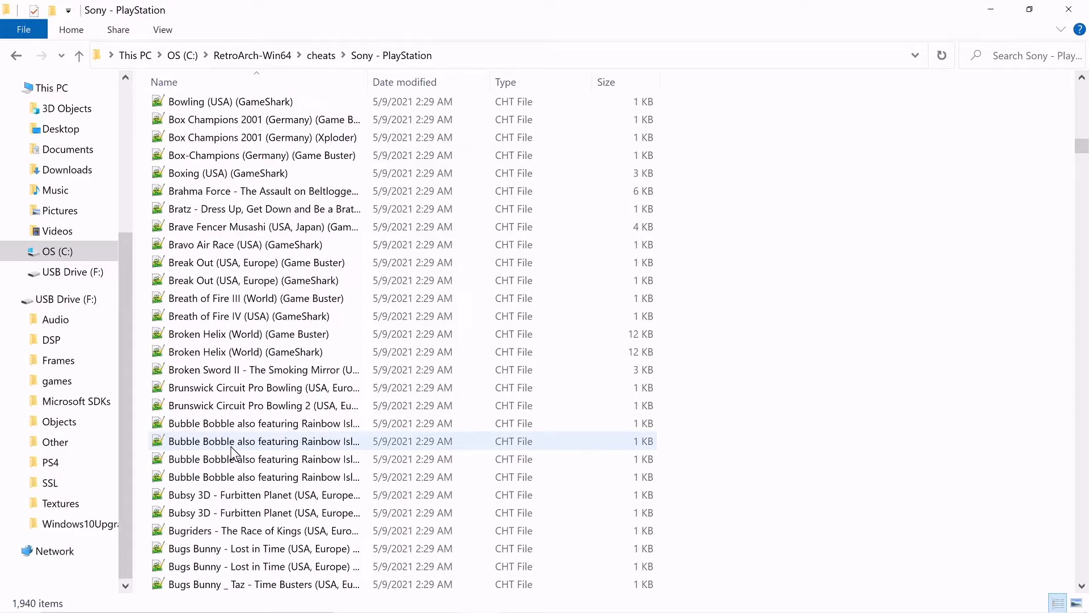
scroll("down", 3)
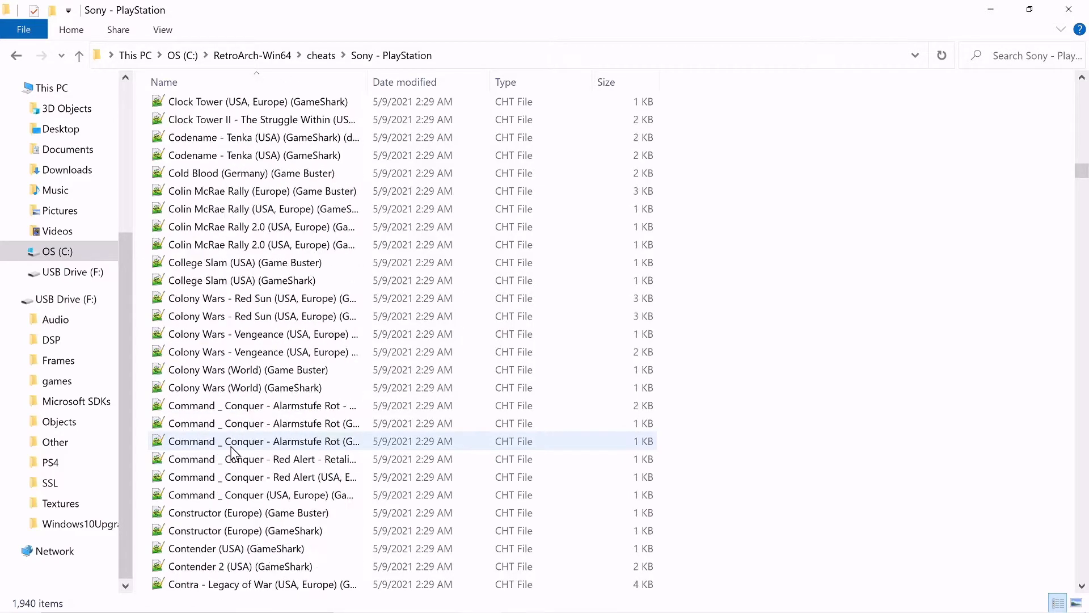
scroll("down", 3)
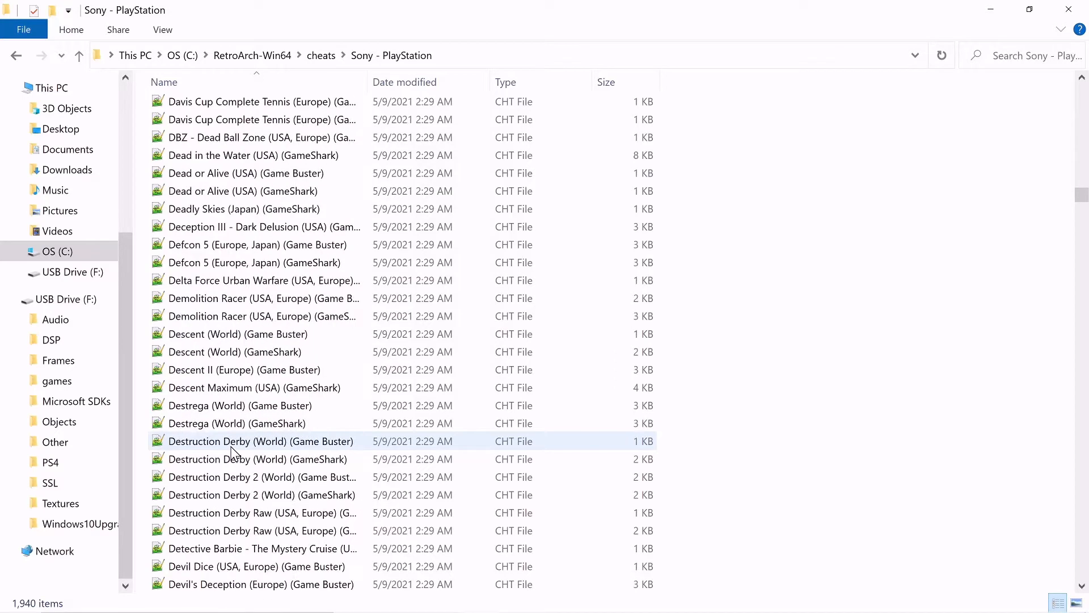
scroll("down", 3)
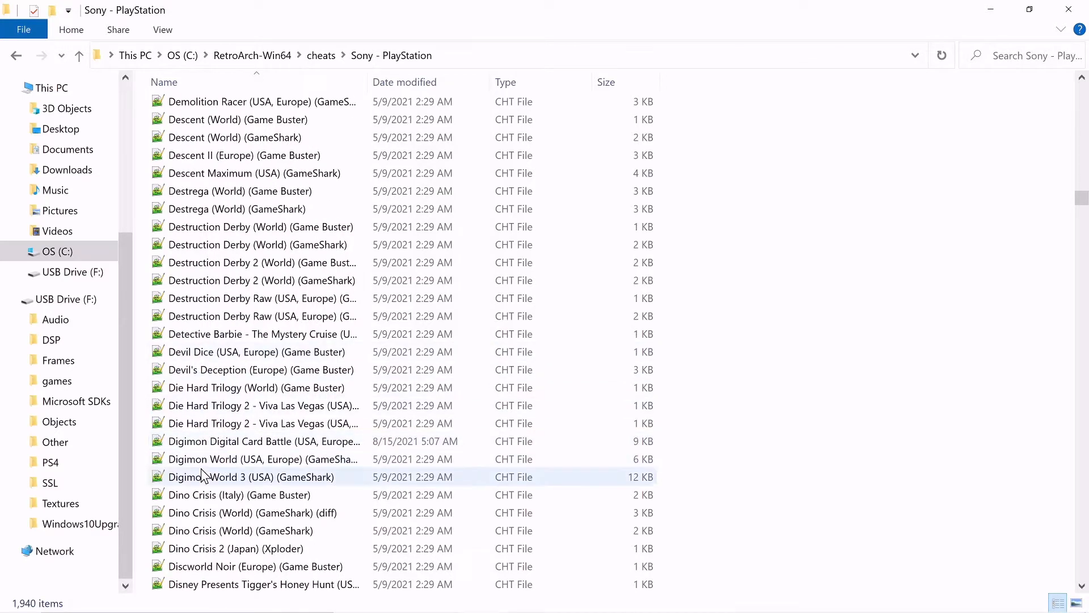
left_click(264, 442)
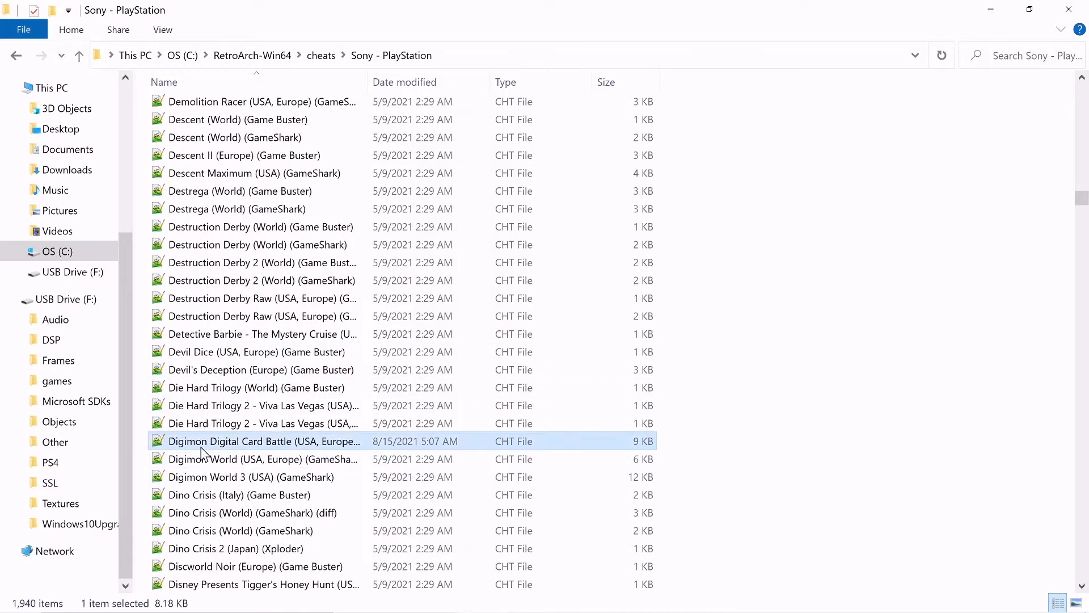
mouse_move(239, 351)
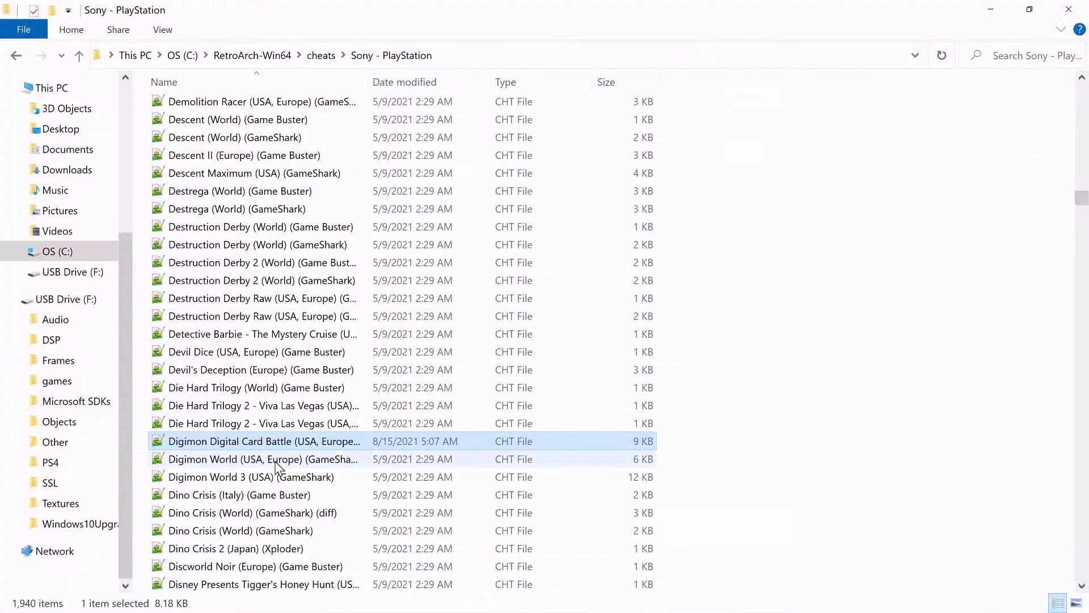
right_click(264, 441)
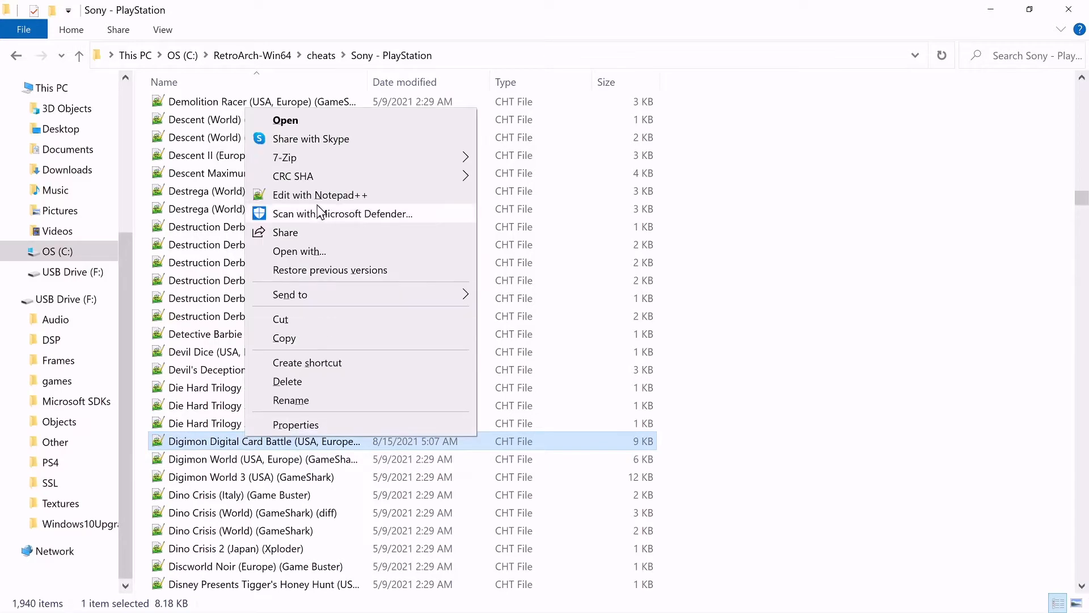
Edit the Digimon file in Notepad++, pasting the All Cards and All Digiparts cheats.
left_click(320, 194)
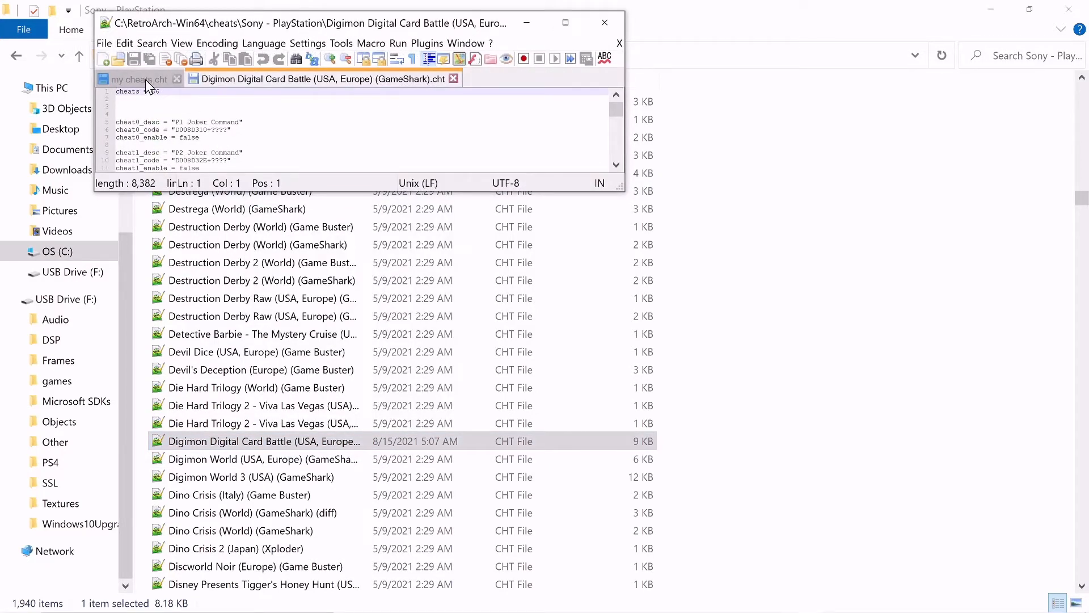
left_click(133, 78)
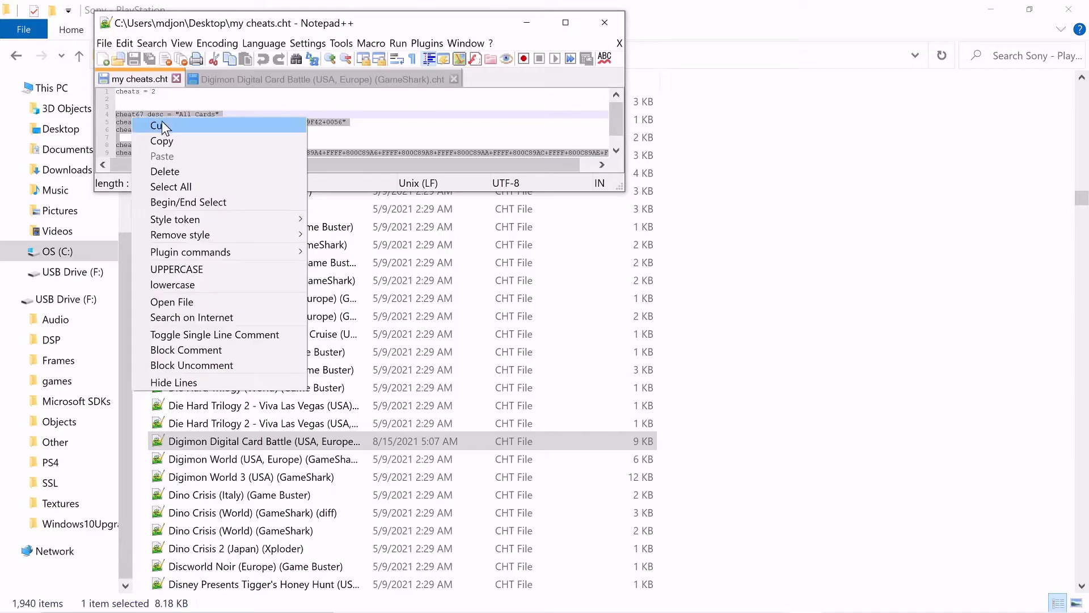
mouse_move(177, 146)
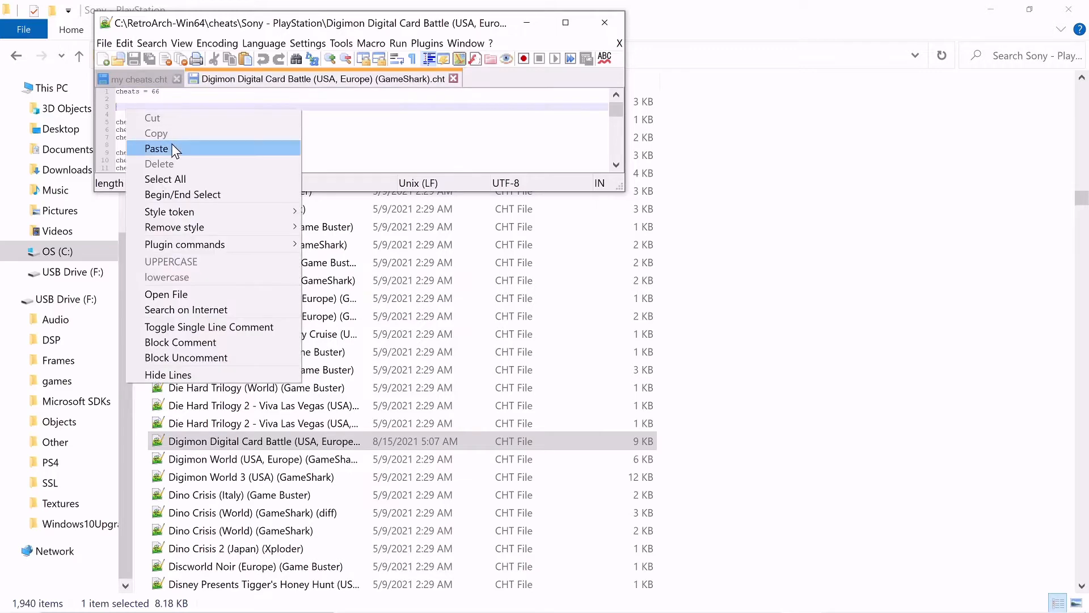
left_click(157, 149)
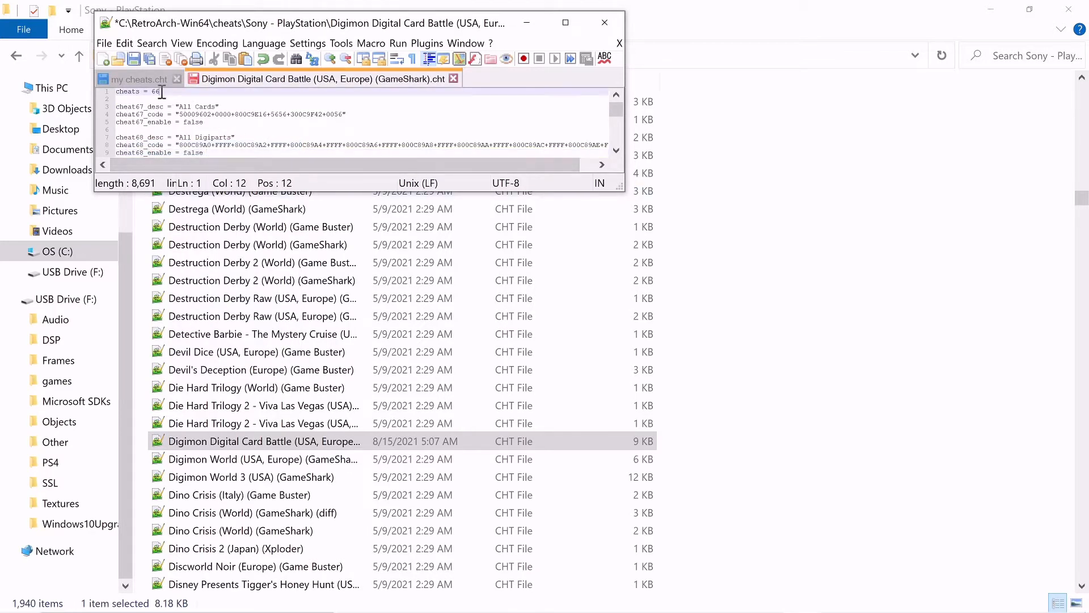
mouse_move(247, 78)
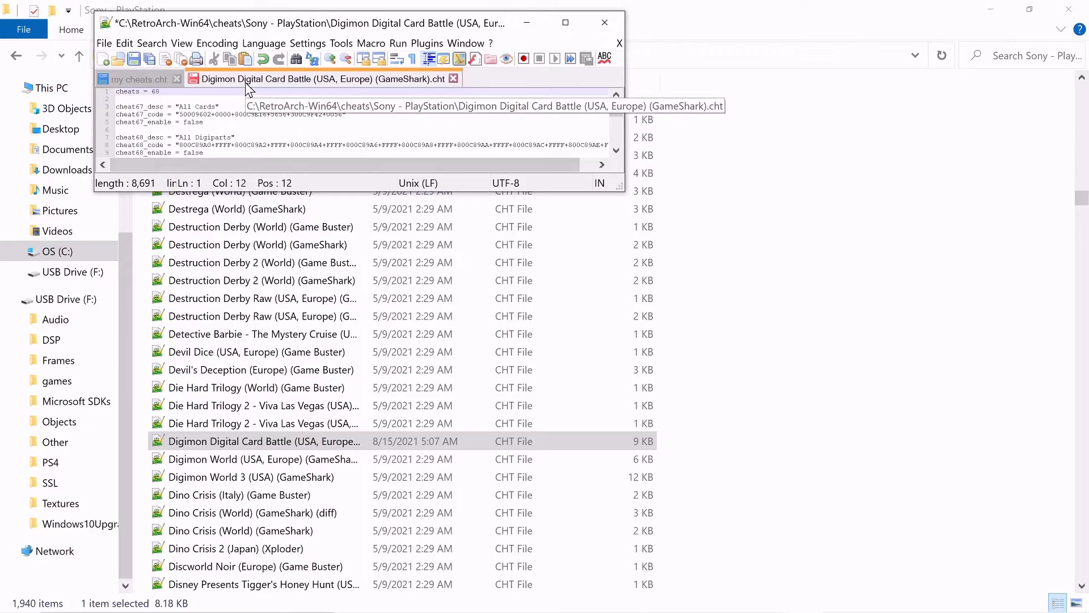
Correct the pasted cheats' numbering, changing a cheat number digit to 1.
left_click(241, 130)
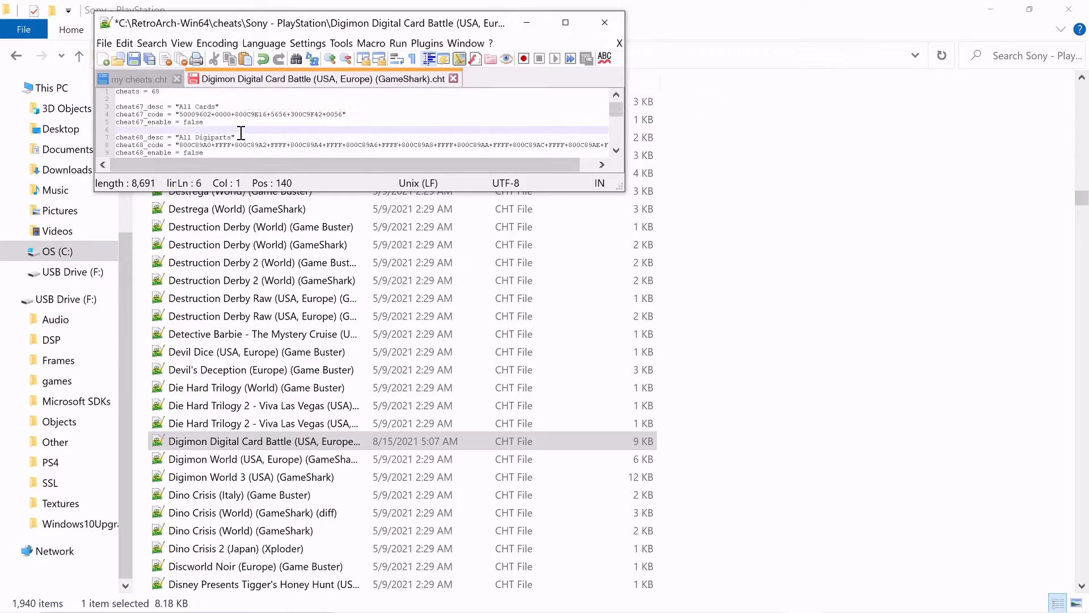
scroll("down", 3)
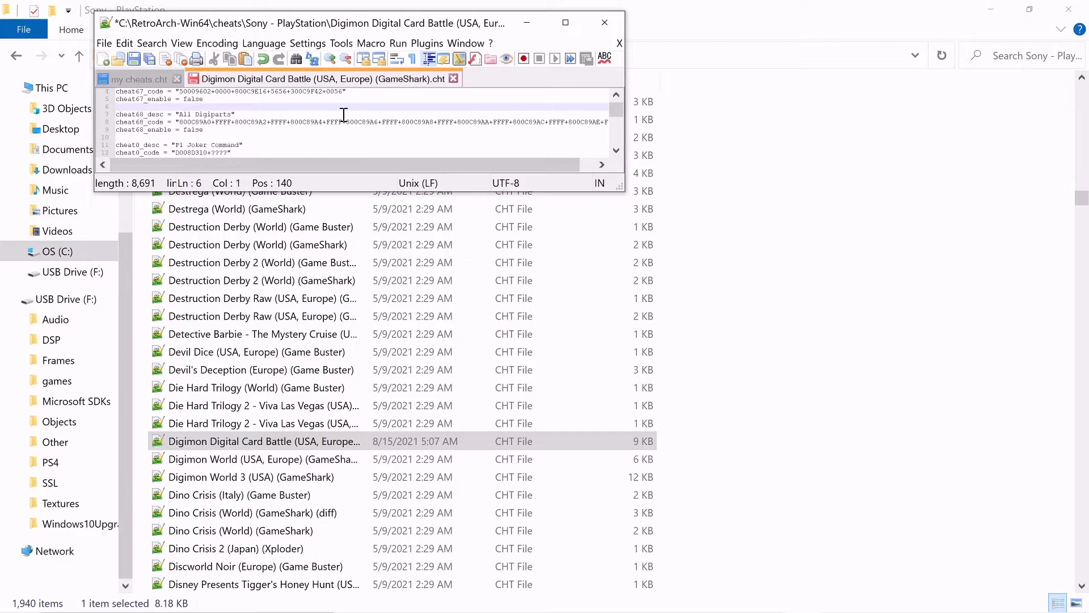
scroll("down", 3)
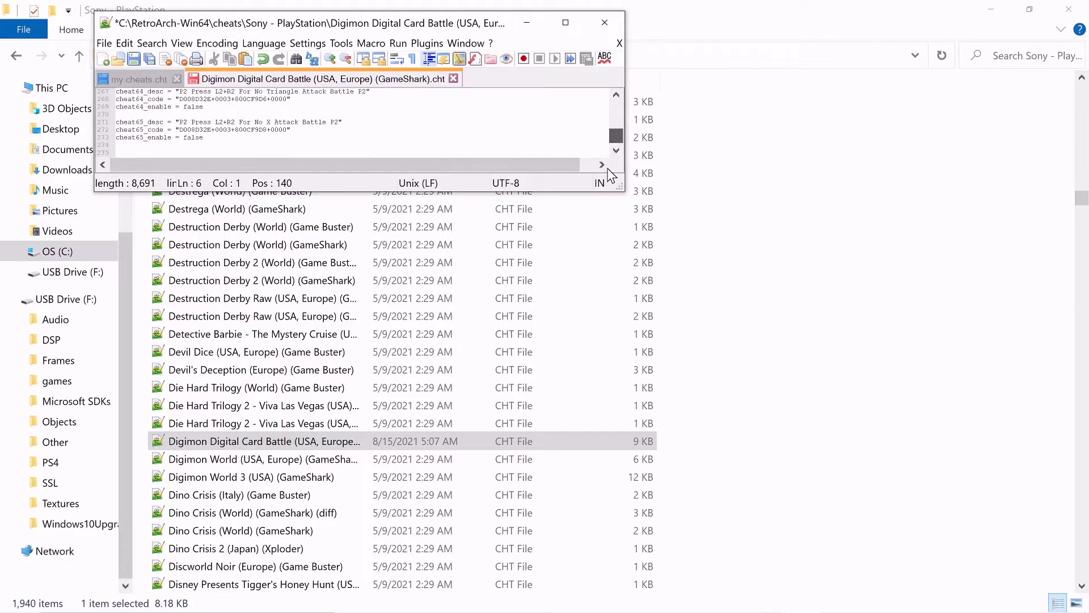
scroll("up", 3)
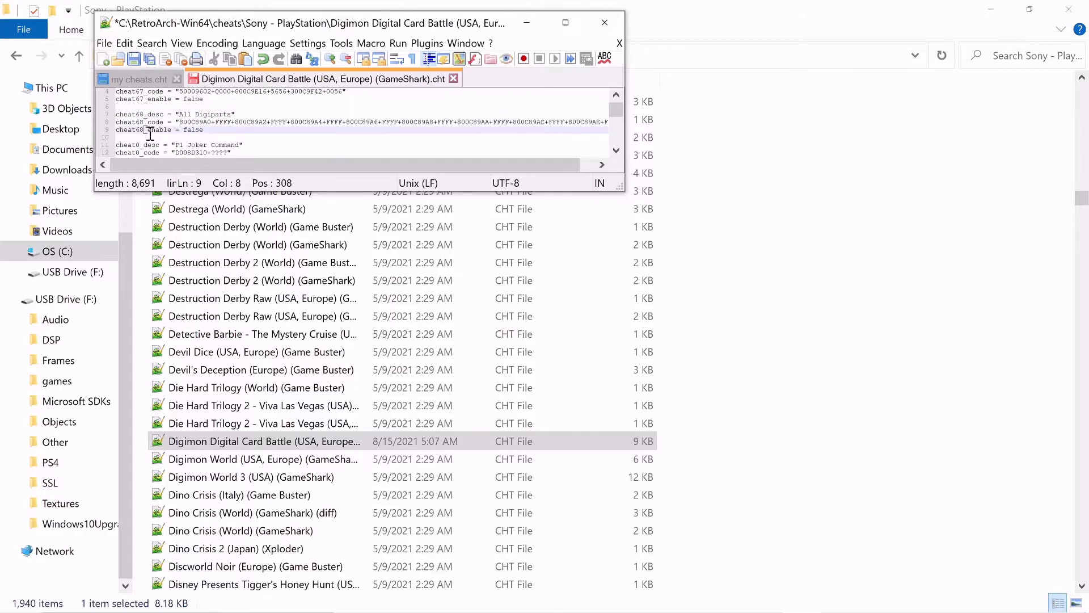
key("Backspace")
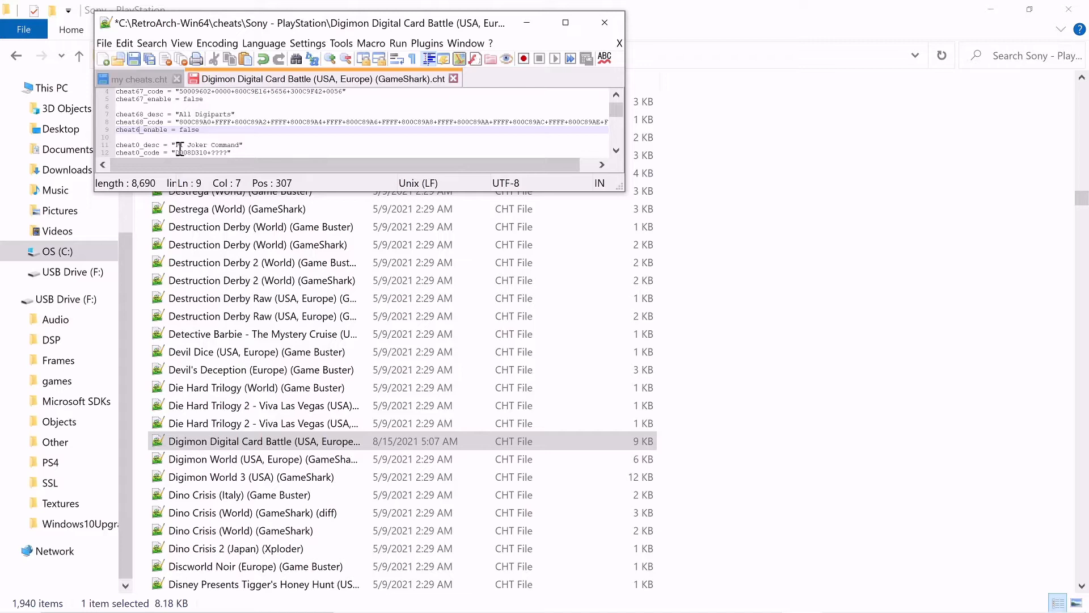
type("1")
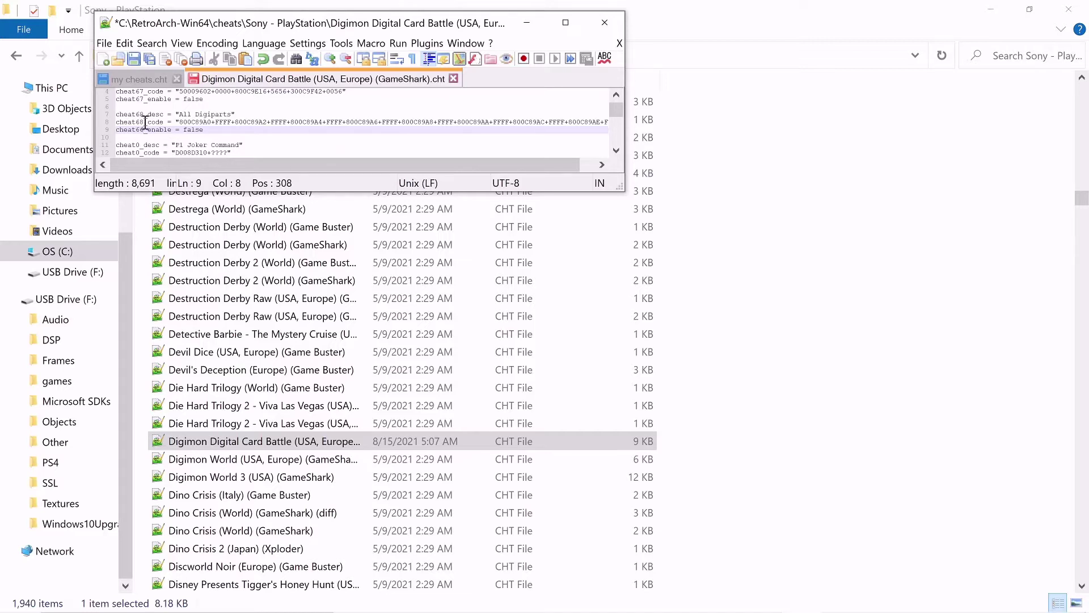
left_click(148, 121)
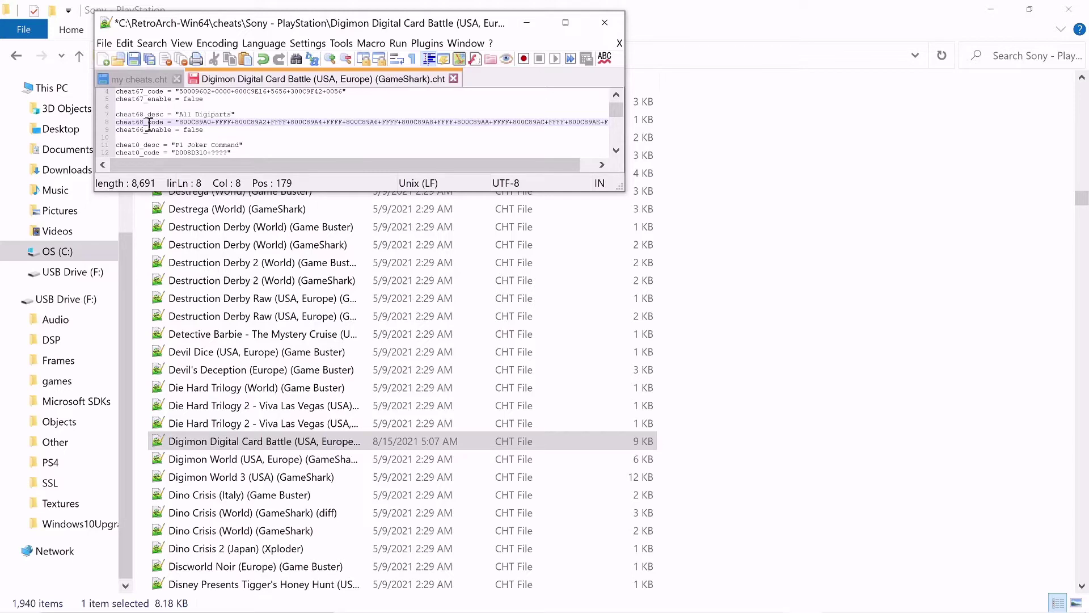
double_click(139, 130)
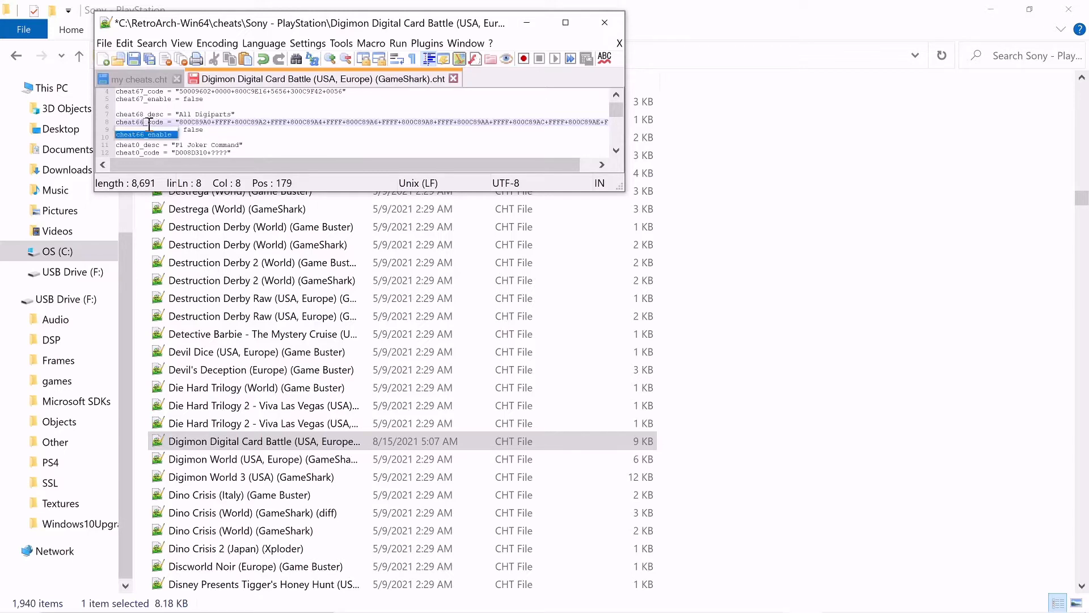
left_click(143, 114)
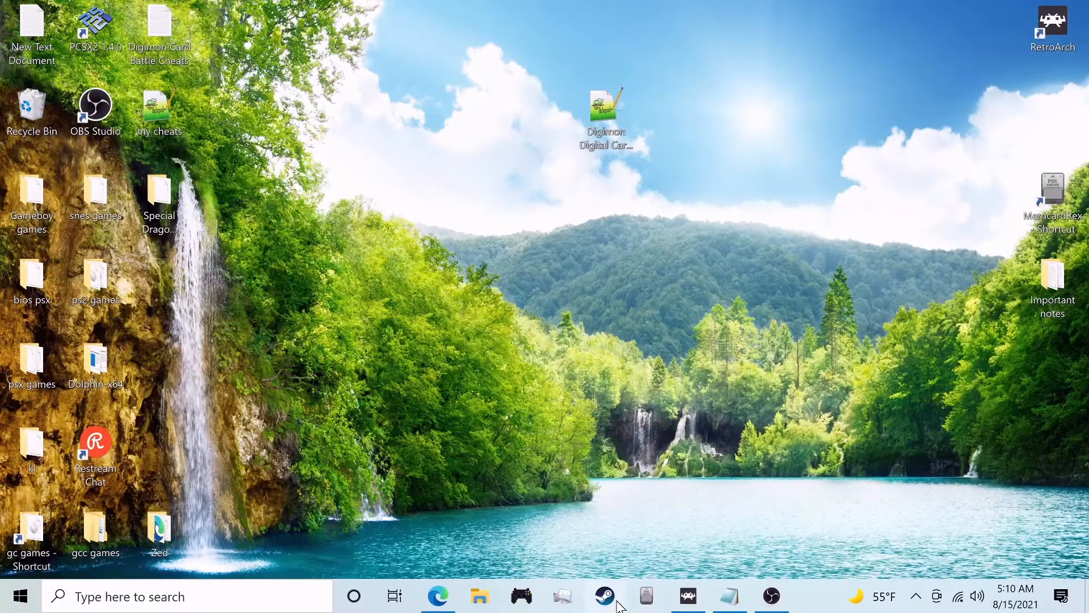
Choose Load Cheat File (Replace) in RetroArch's Cheats menu.
left_click(688, 596)
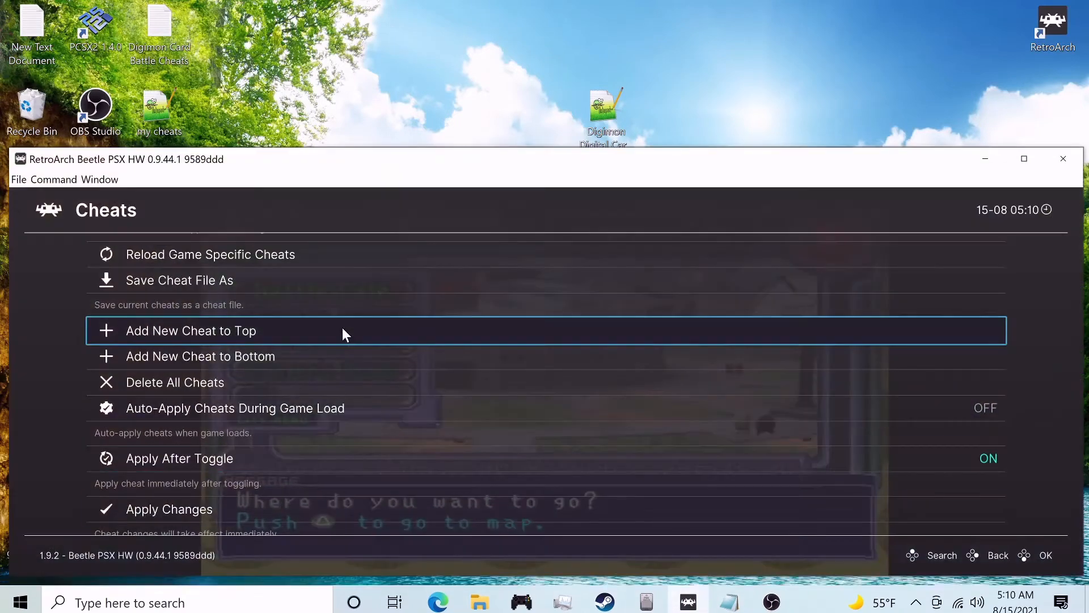
scroll("up", 3)
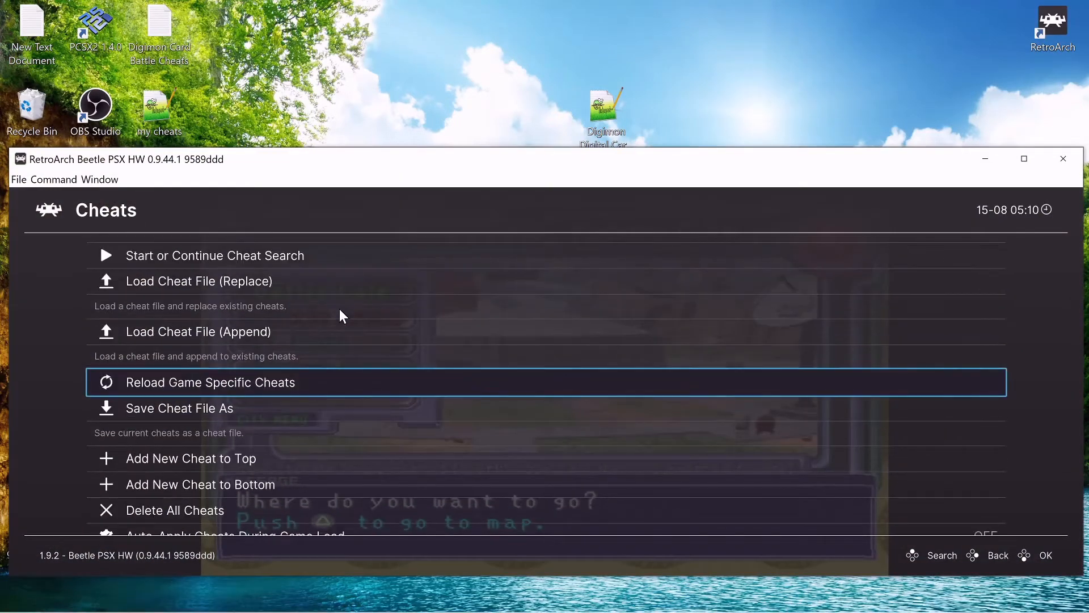
left_click(199, 281)
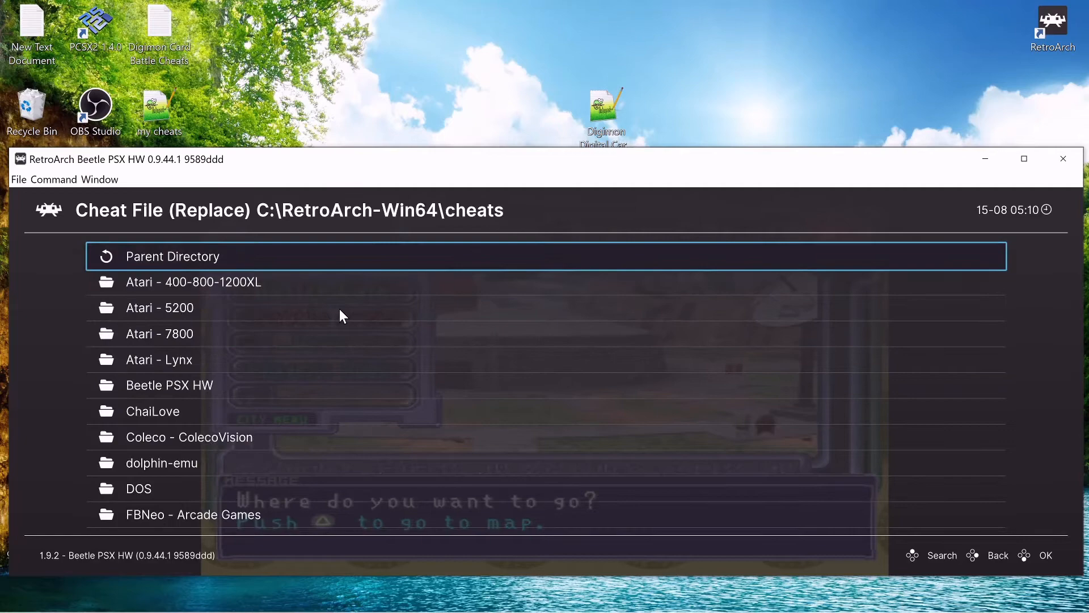
scroll("down", 3)
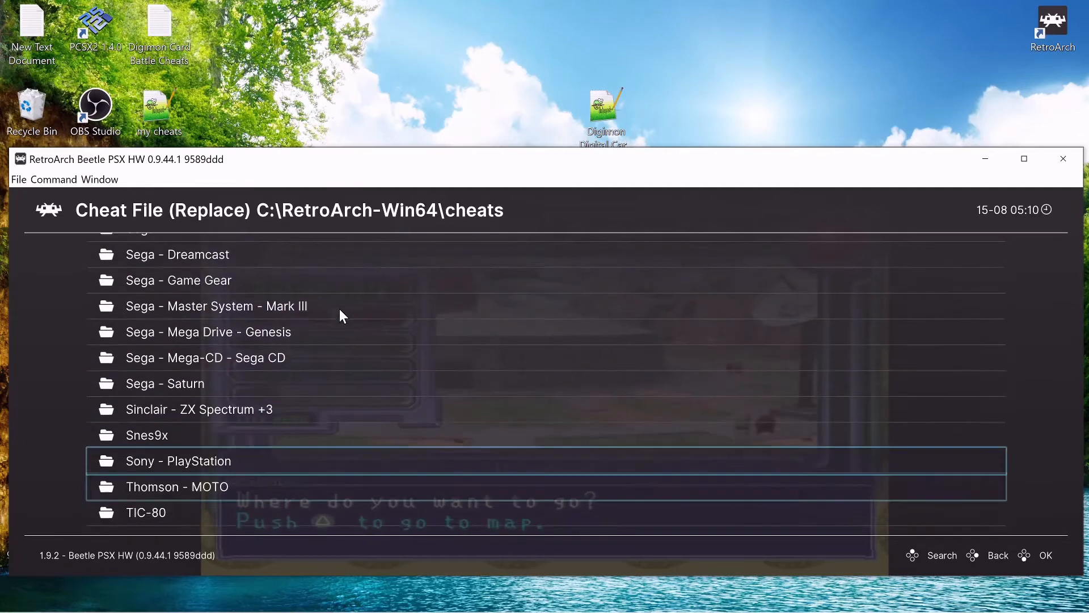
left_click(177, 460)
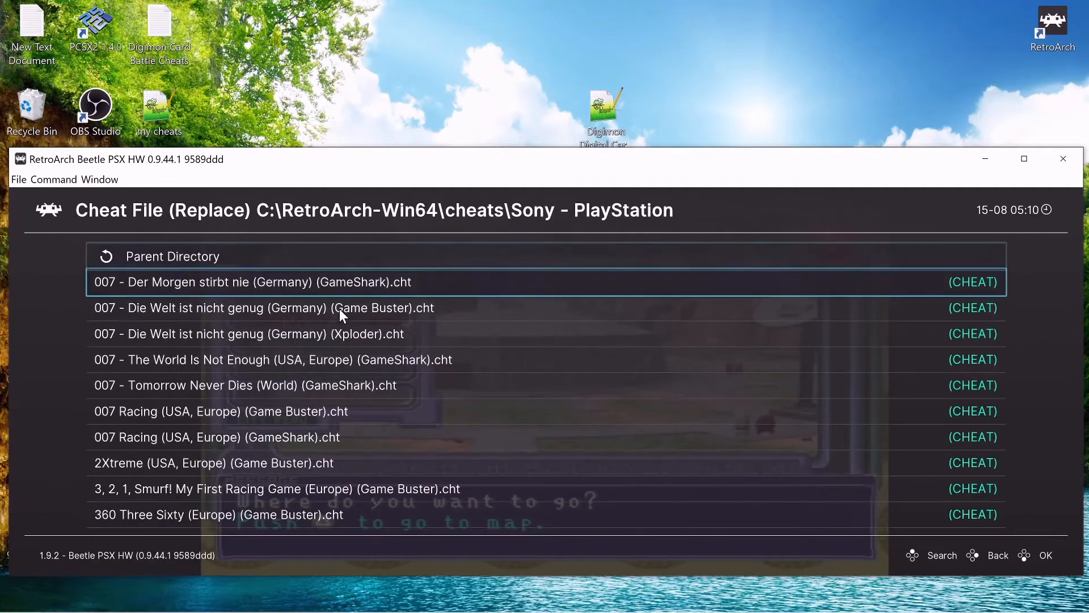
Load the Digimon Digital Card Battle GameShark .cht from the Sony - PlayStation folder.
scroll("down", 3)
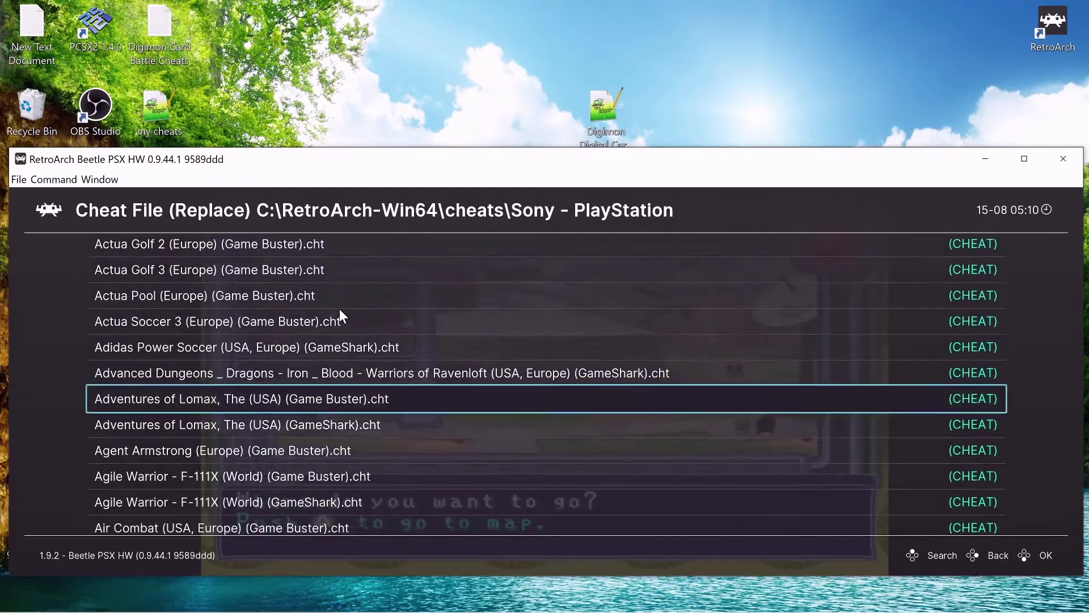
scroll("down", 3)
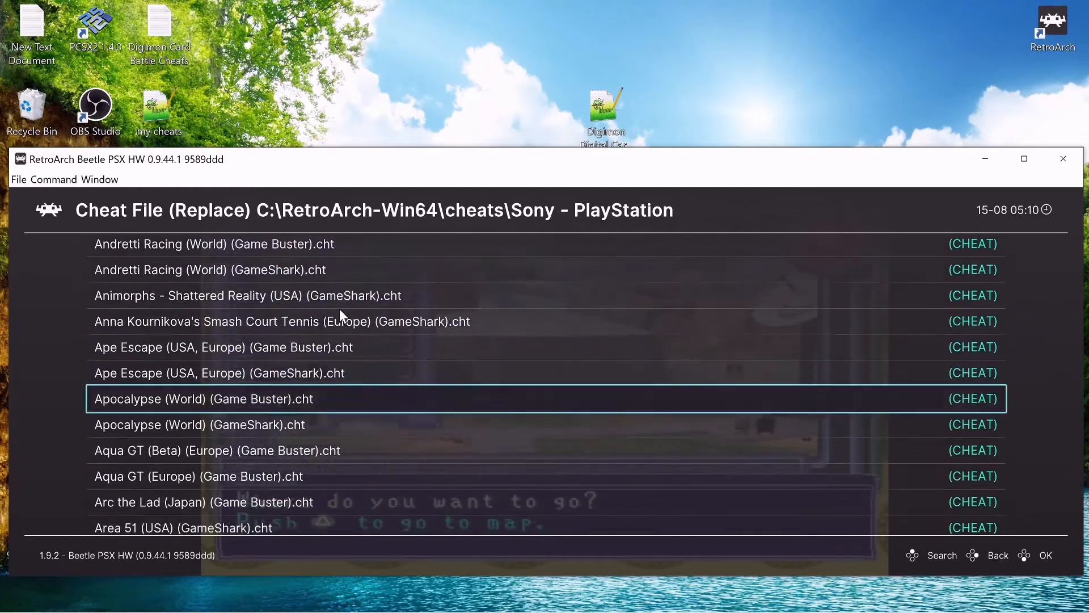
scroll("down", 3)
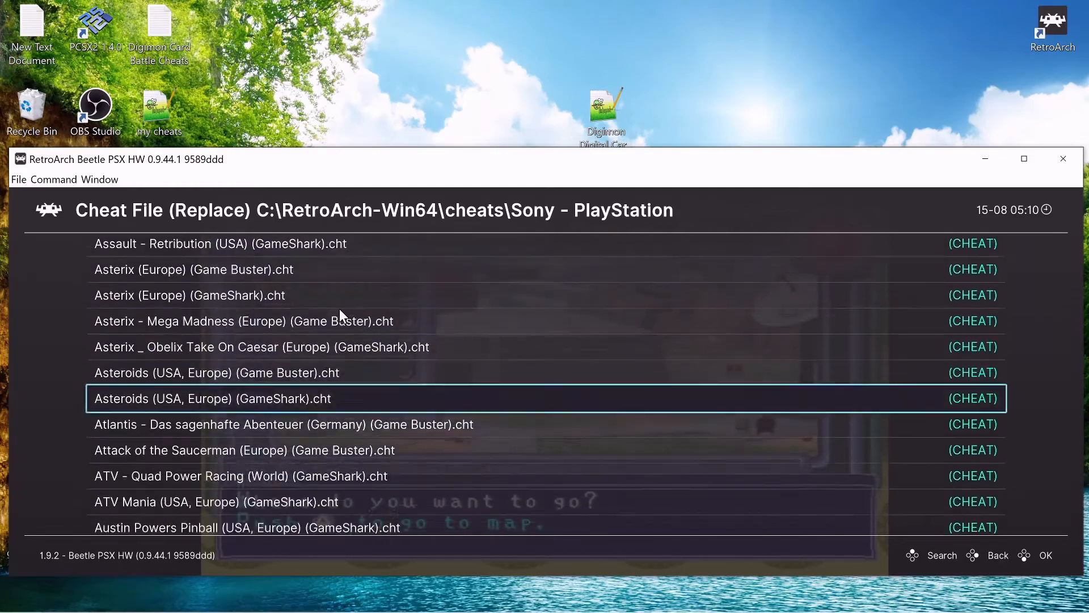
scroll("down", 3)
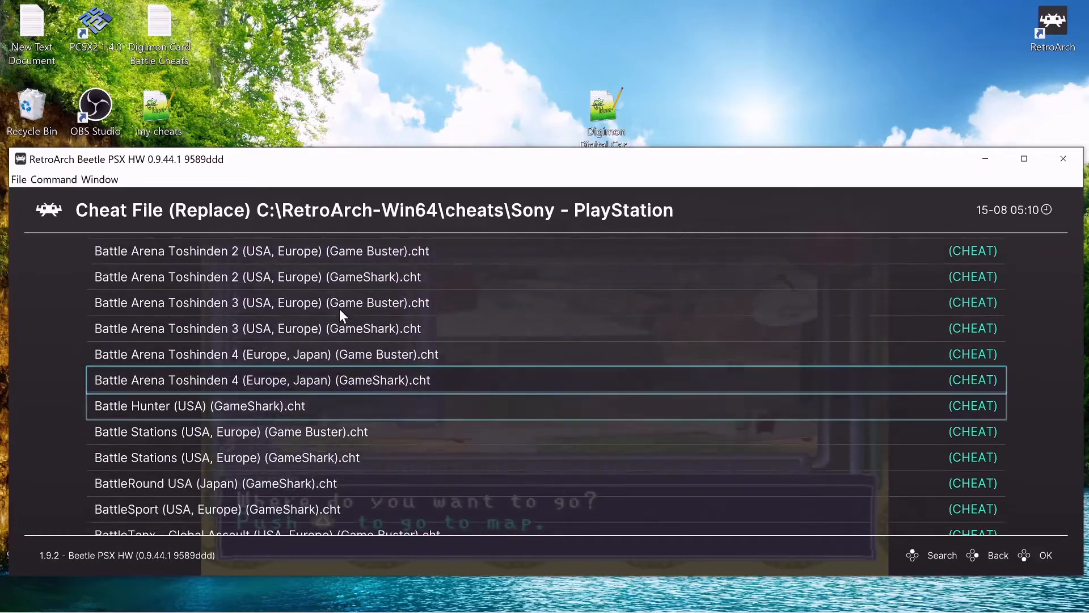
scroll("down", 3)
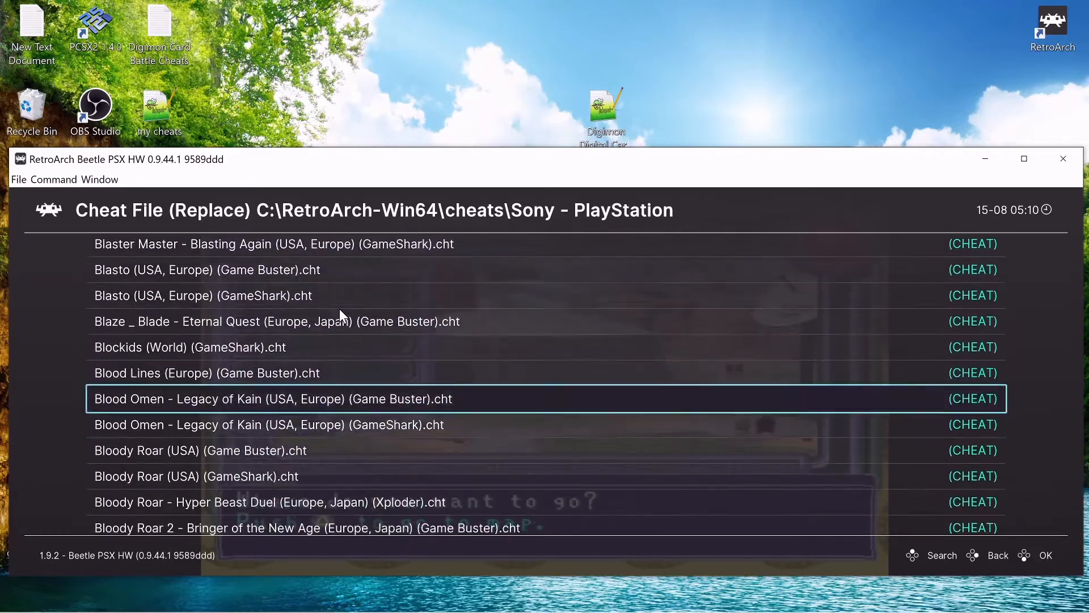
scroll("down", 3)
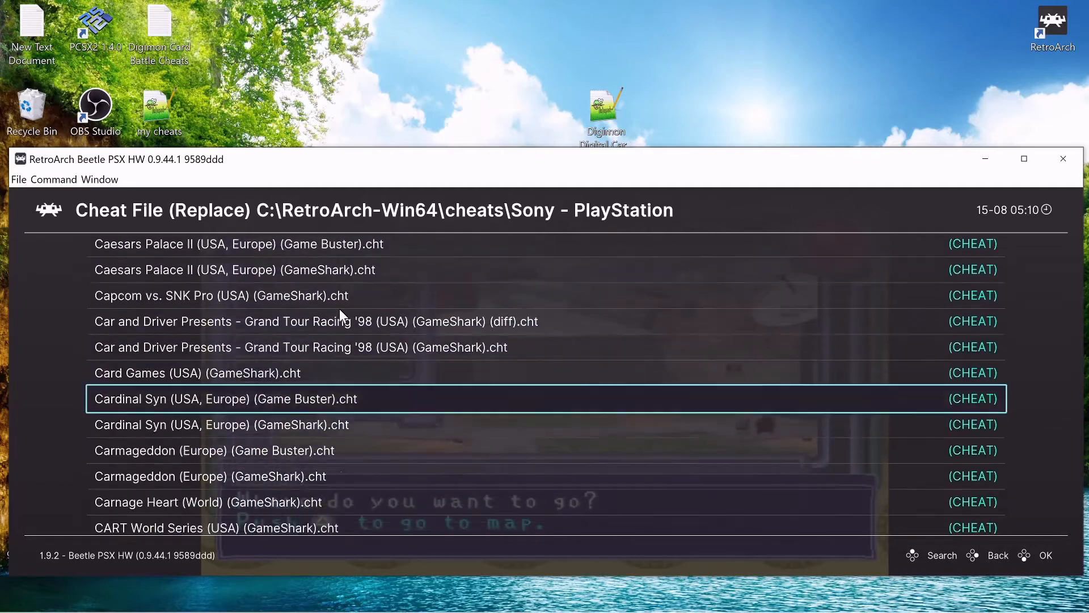
scroll("down", 3)
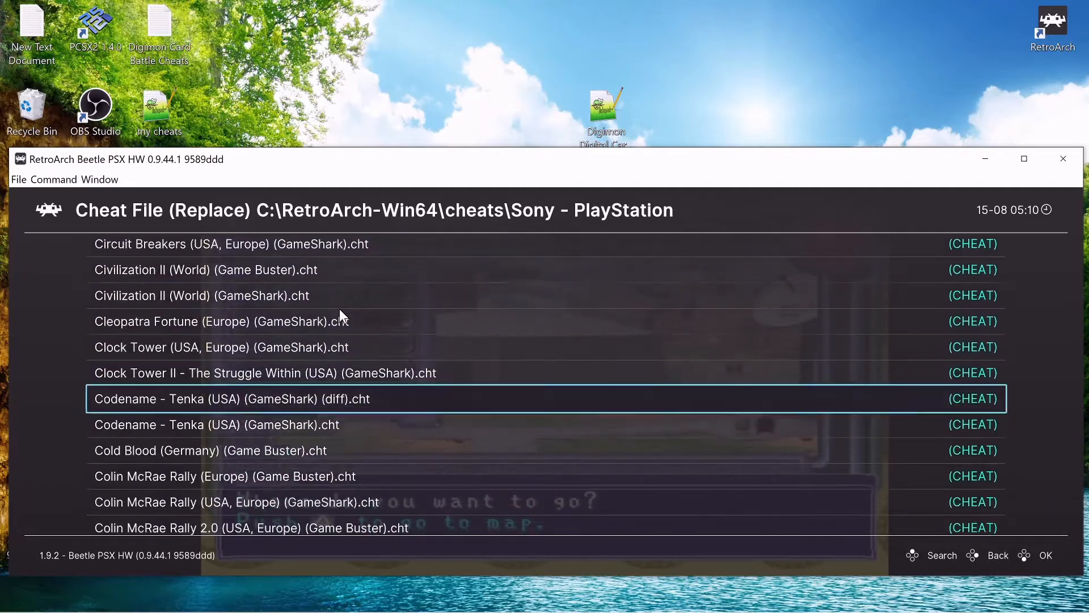
scroll("down", 3)
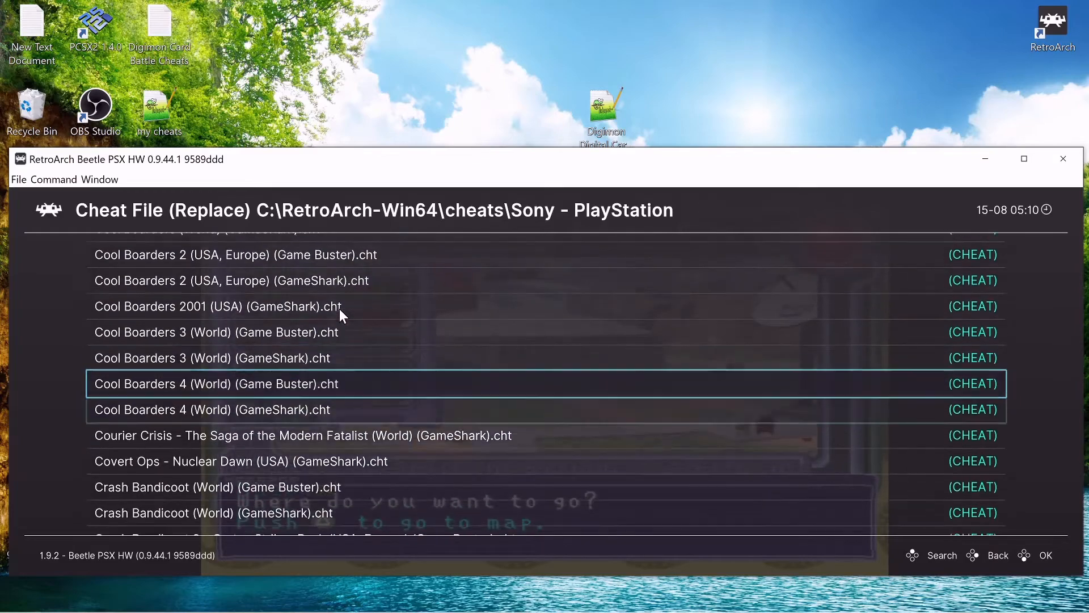
scroll("down", 3)
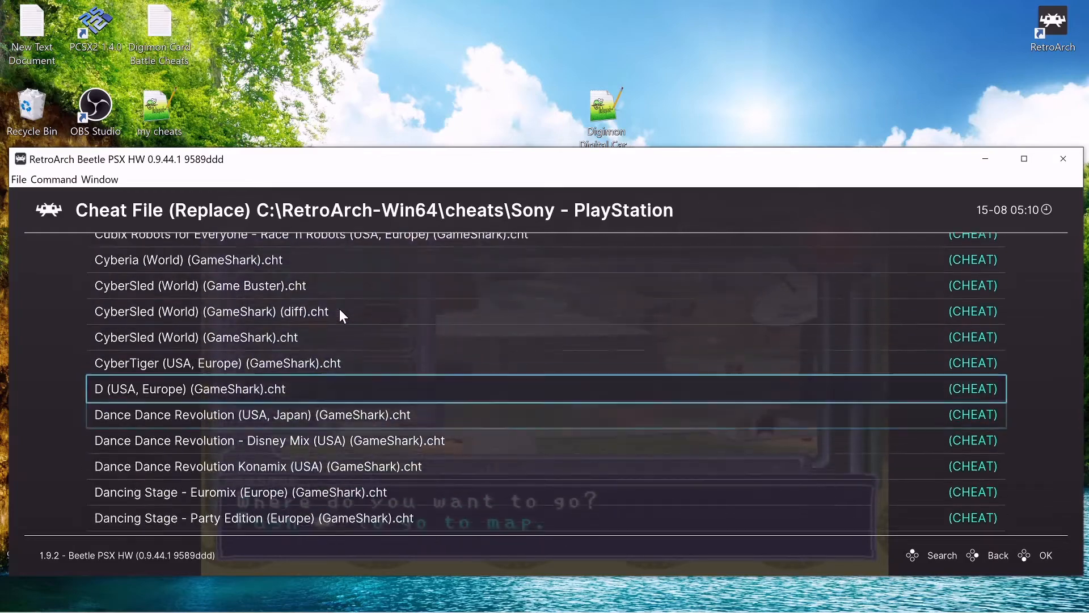
scroll("down", 3)
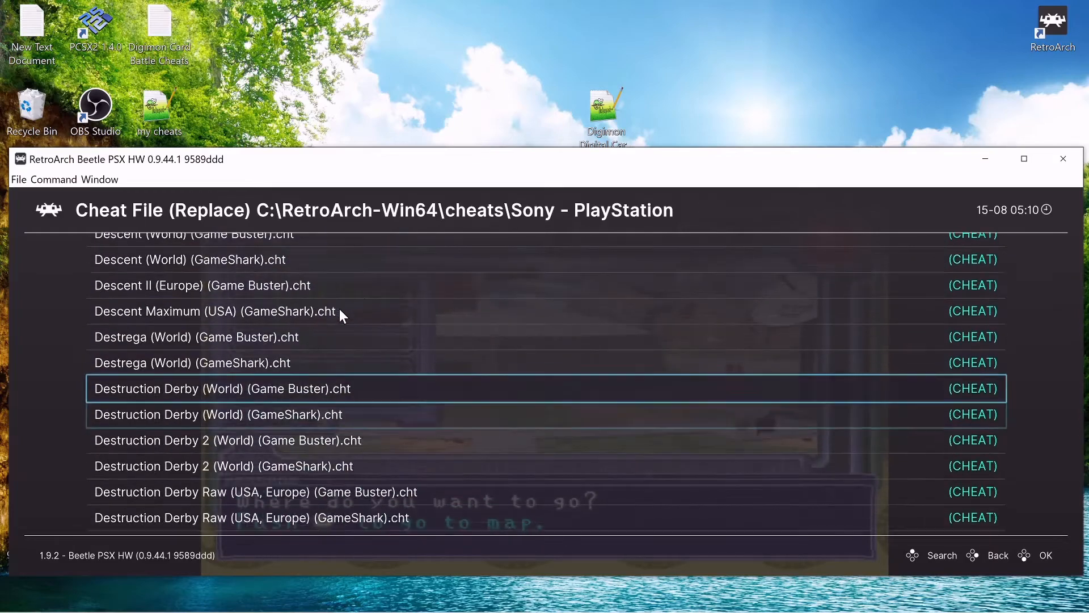
scroll("down", 3)
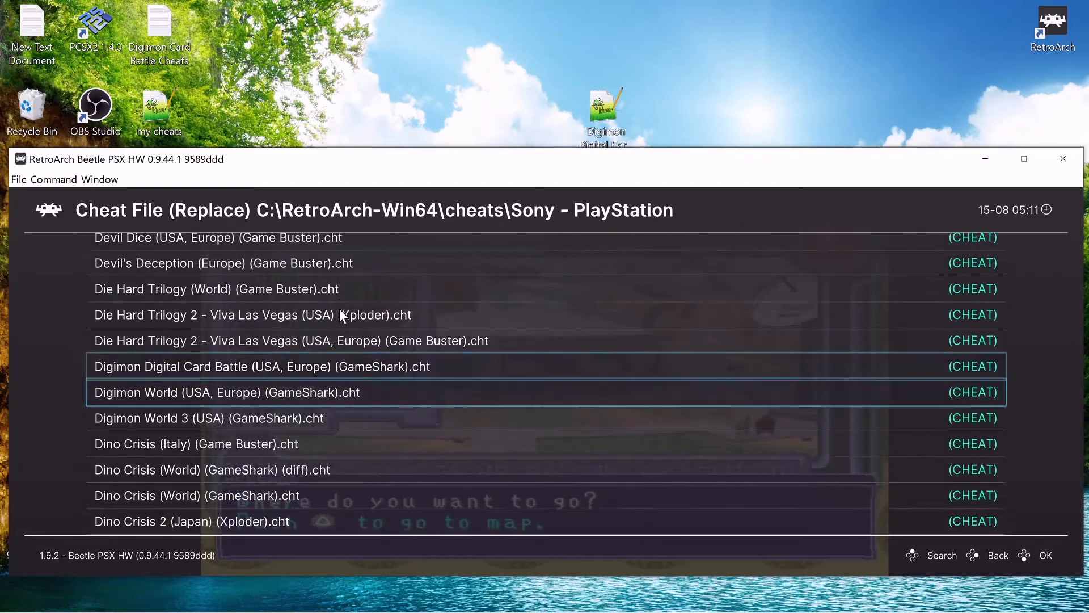
left_click(997, 555)
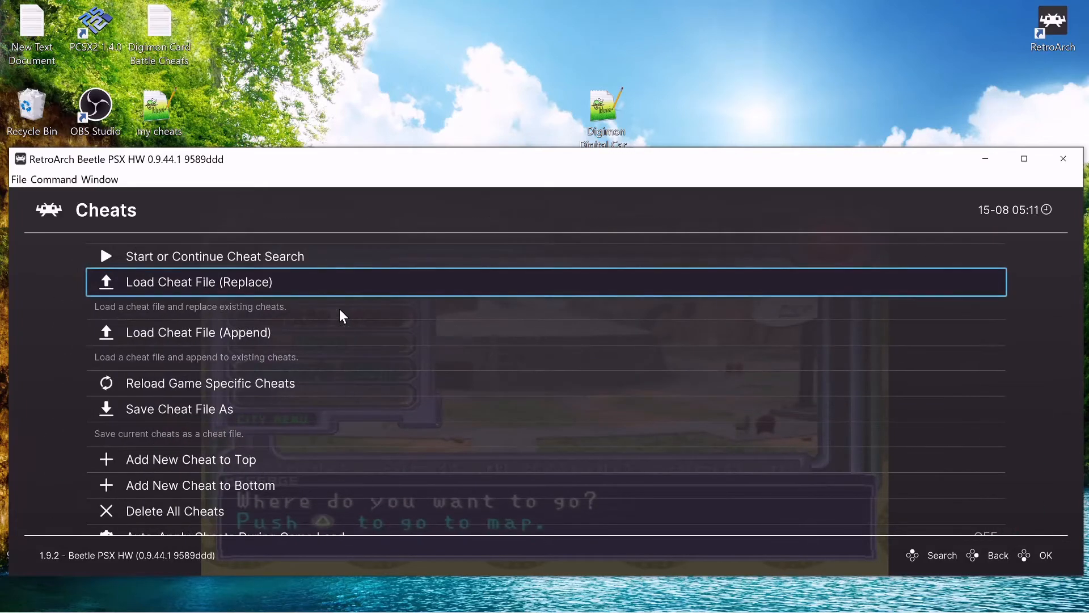
Scroll the cheat menu list while heading back to the Quick Menu.
scroll("down", 3)
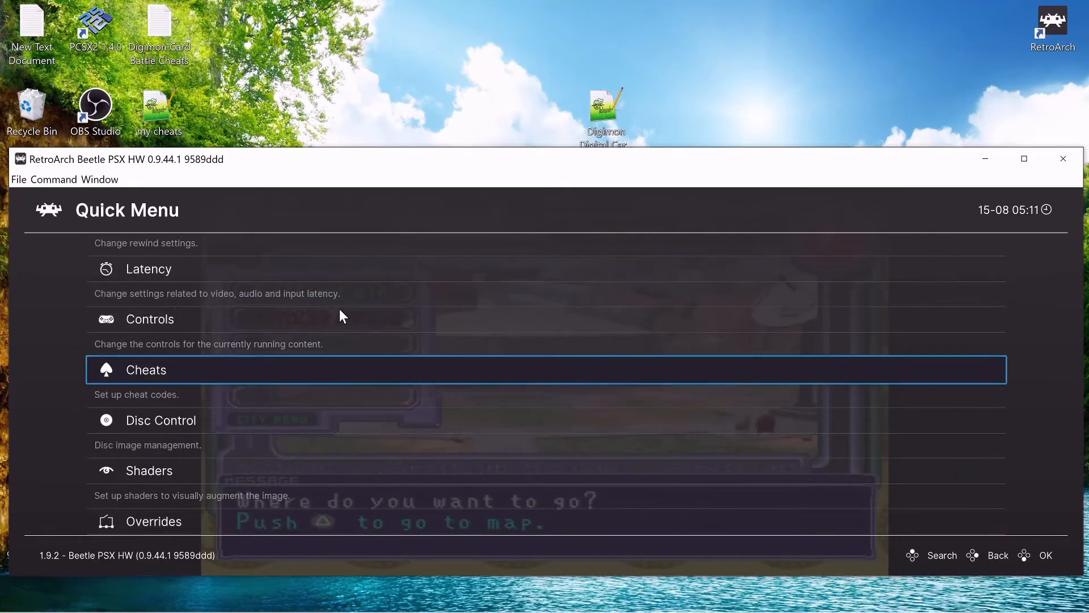
scroll("up", 3)
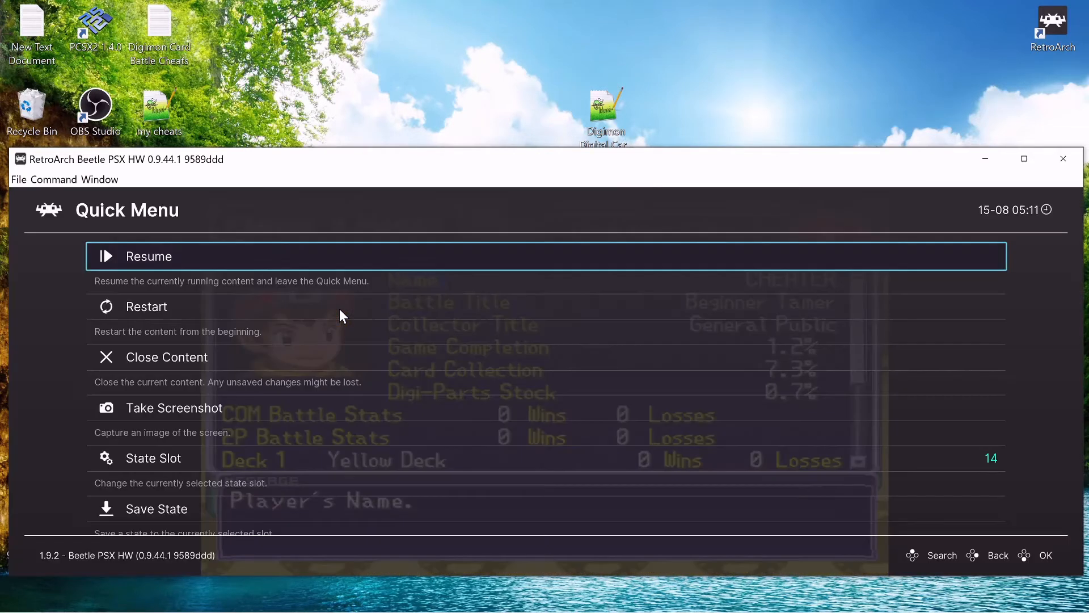
scroll("down", 3)
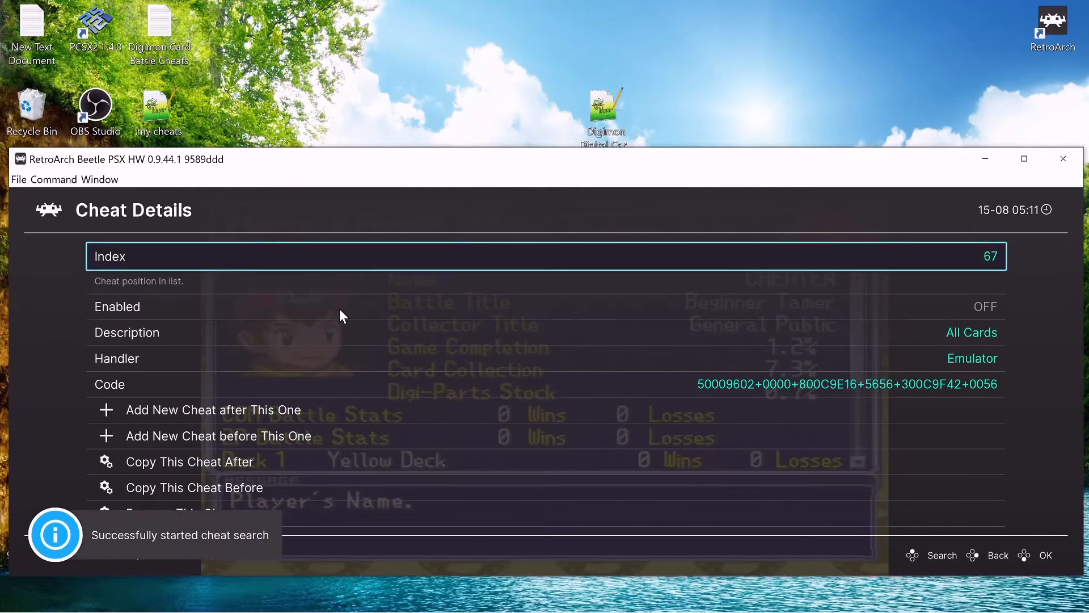
Enable the All Cards (#67) and All Digiparts (#66) cheats and apply the changes.
left_click(997, 555)
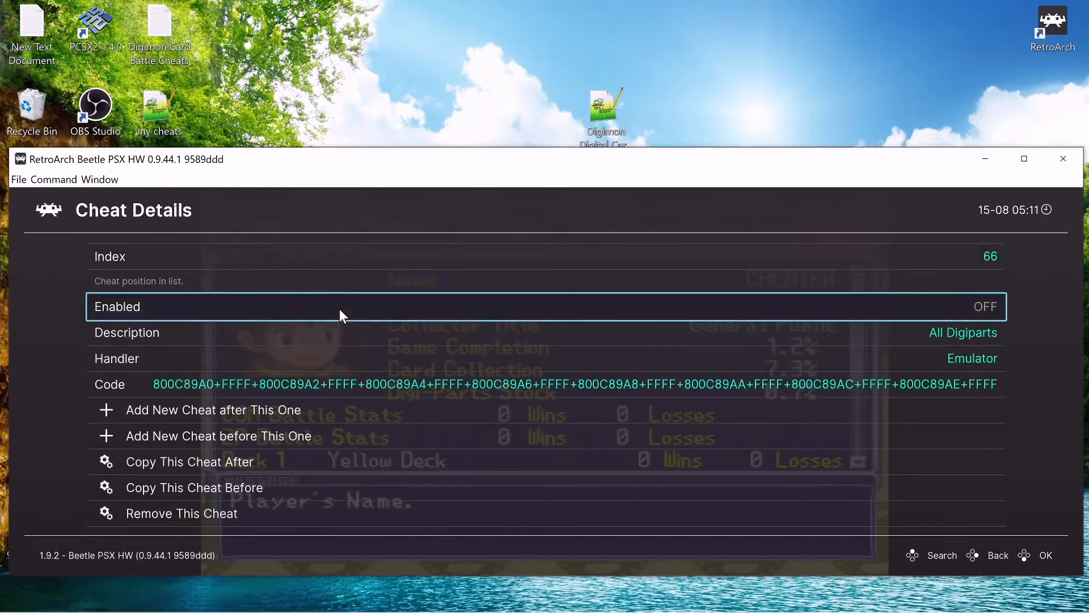
left_click(998, 554)
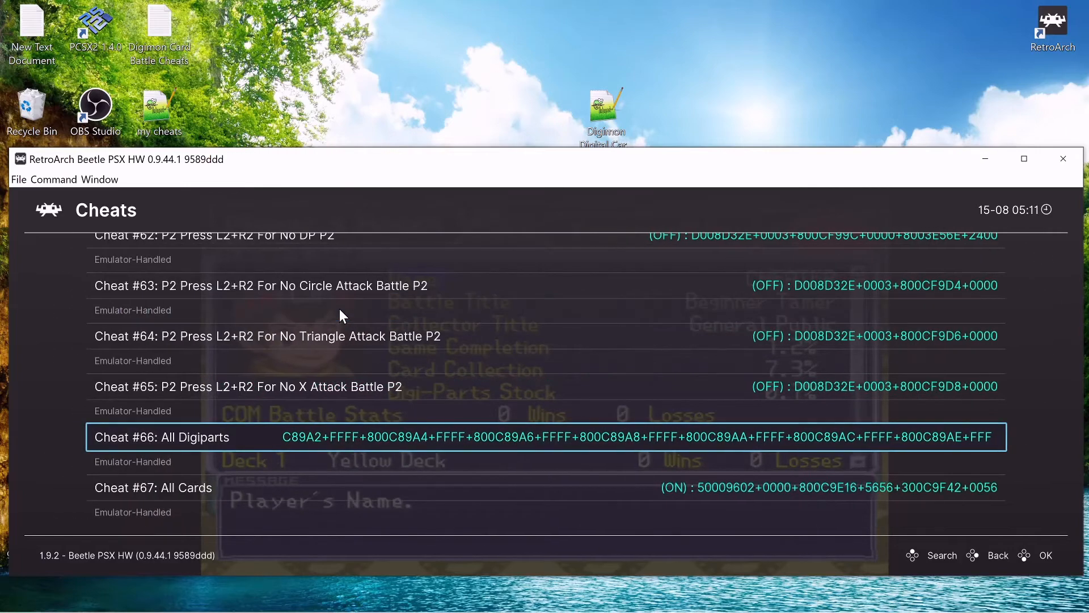
scroll("up", 3)
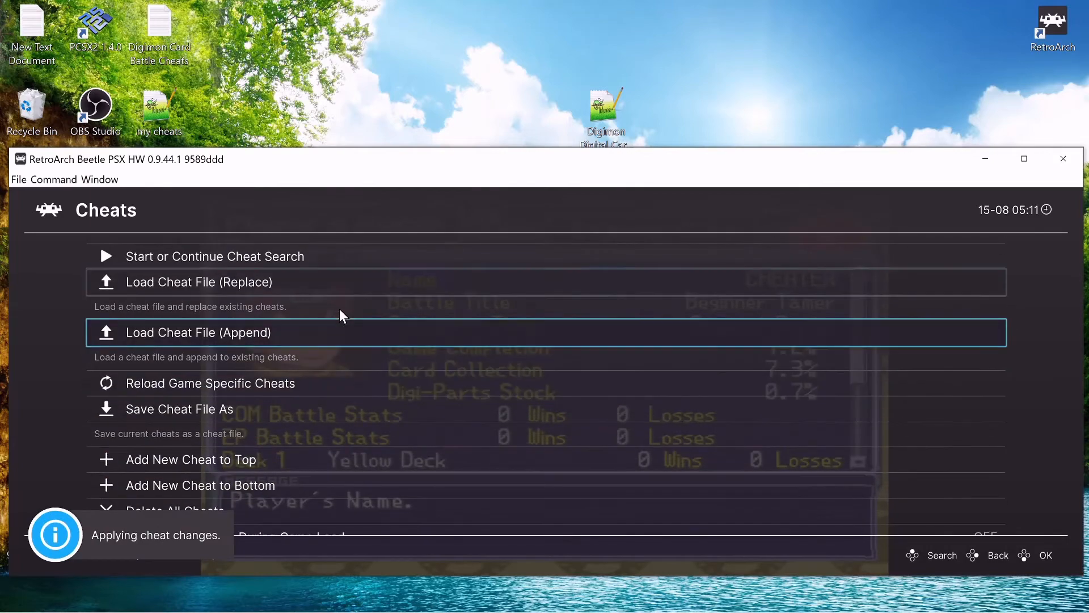
Resume the game and view the Card Menu totalling 301 card types and 1806 cards.
left_click(998, 555)
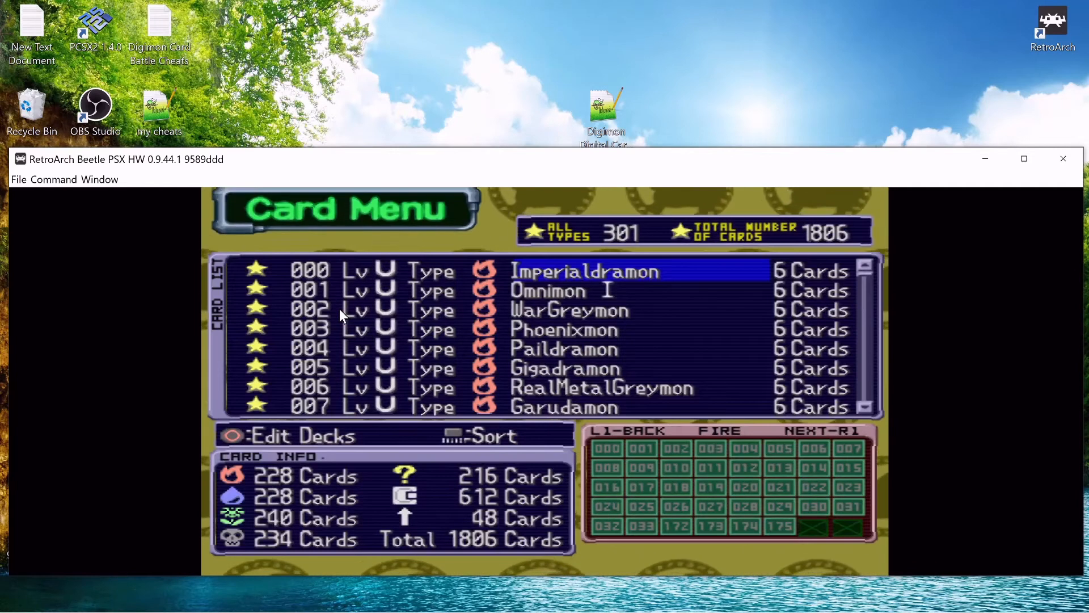
key("down")
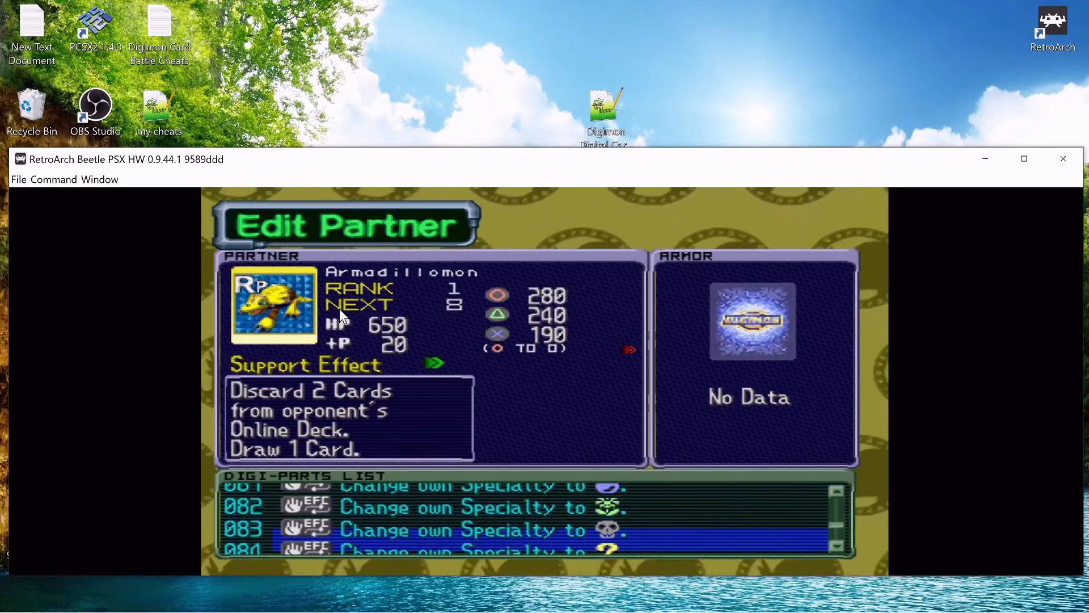
Scroll to Player's Room data showing Card Collection and Digi-Parts Stock at 100%.
scroll("down", 3)
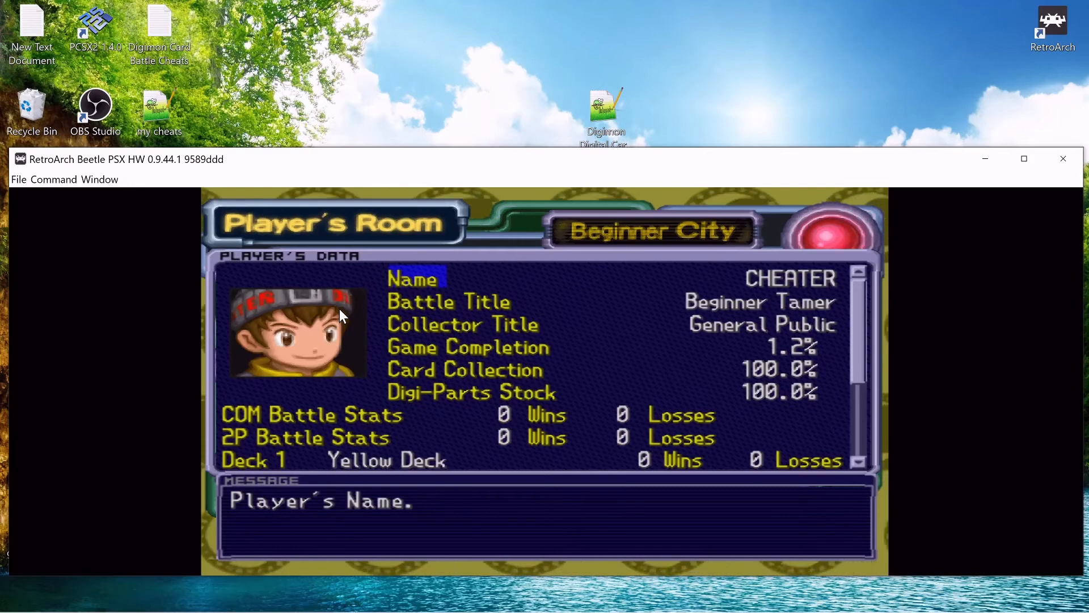
mouse_move(716, 348)
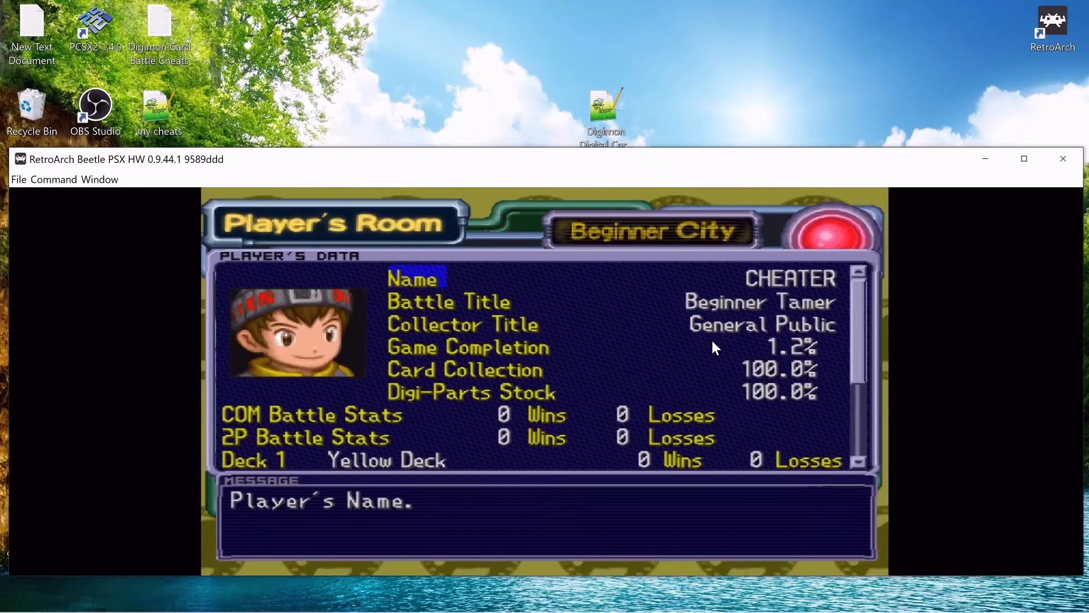